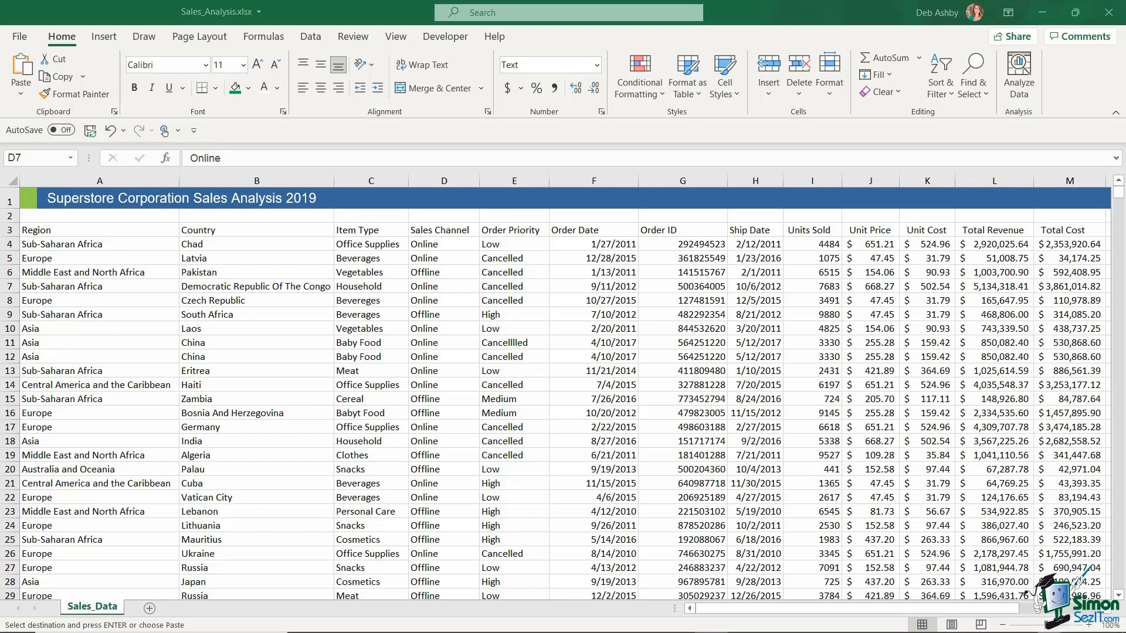
{"action": "mouse_move", "coordinate": [990, 351]}
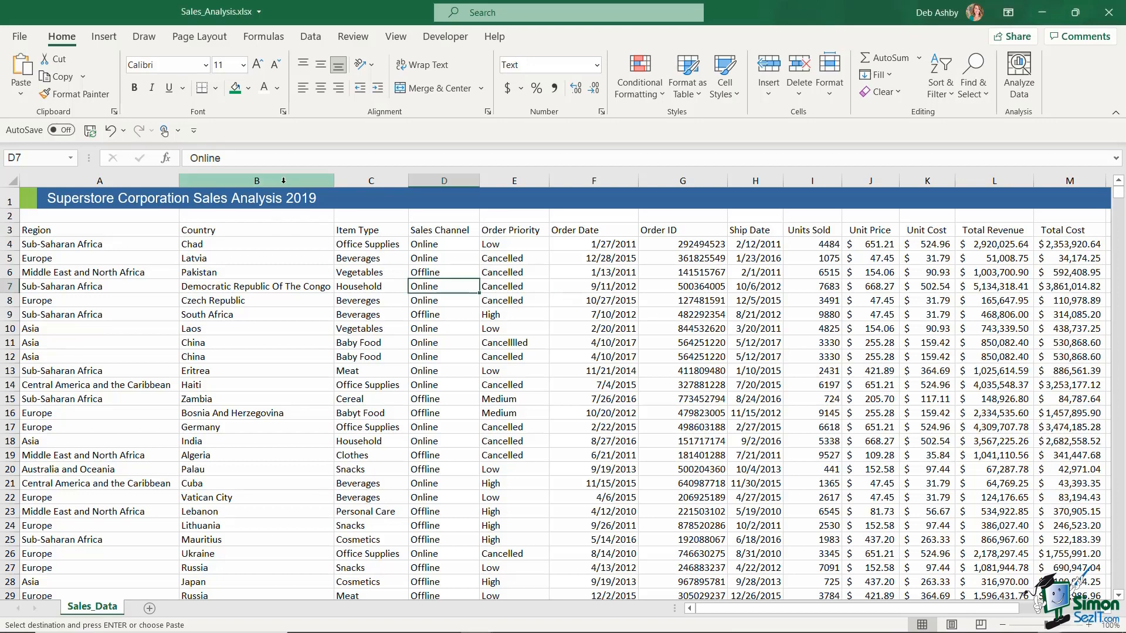
Select the Country column and bring up Find and Replace in Replace mode.
{"action": "left_click", "coordinate": [257, 181]}
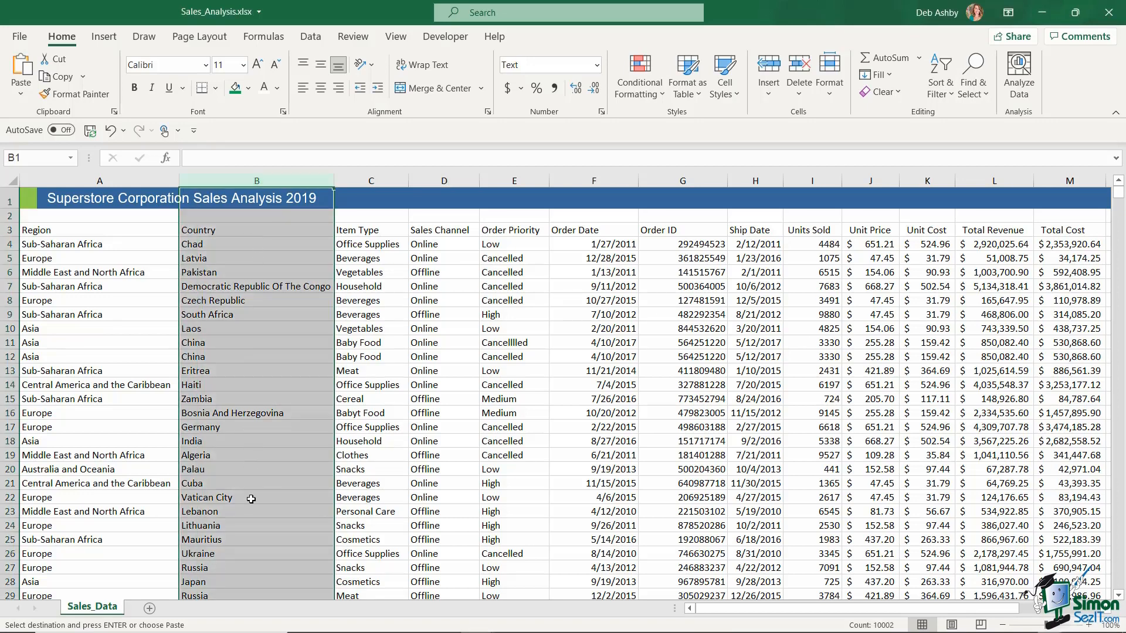
{"action": "left_click", "coordinate": [256, 287]}
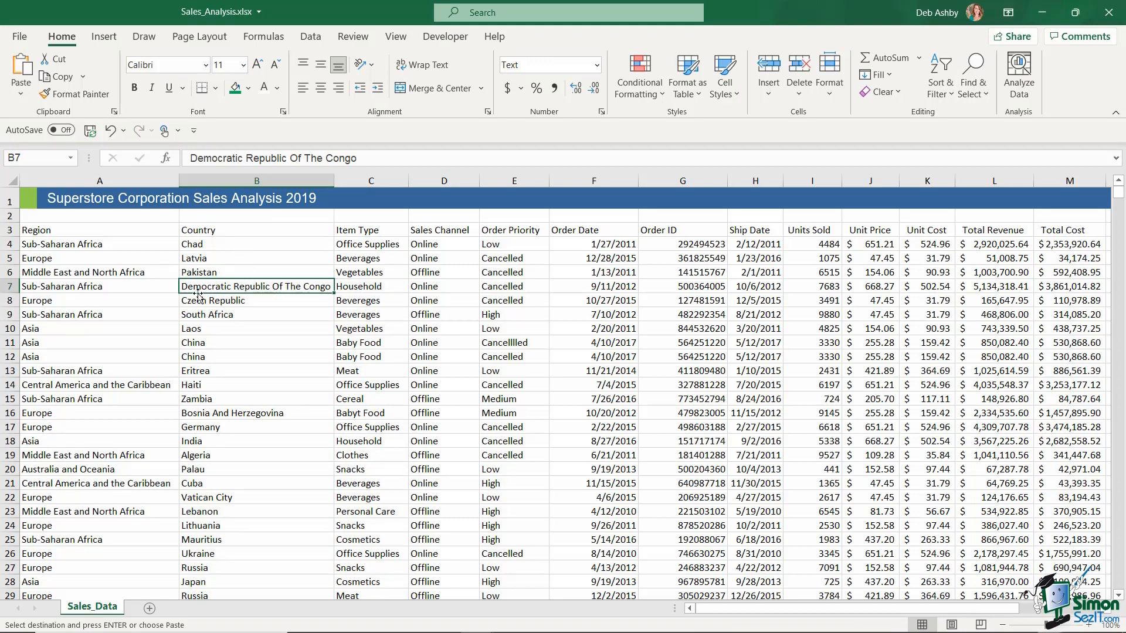
{"action": "mouse_move", "coordinate": [209, 291]}
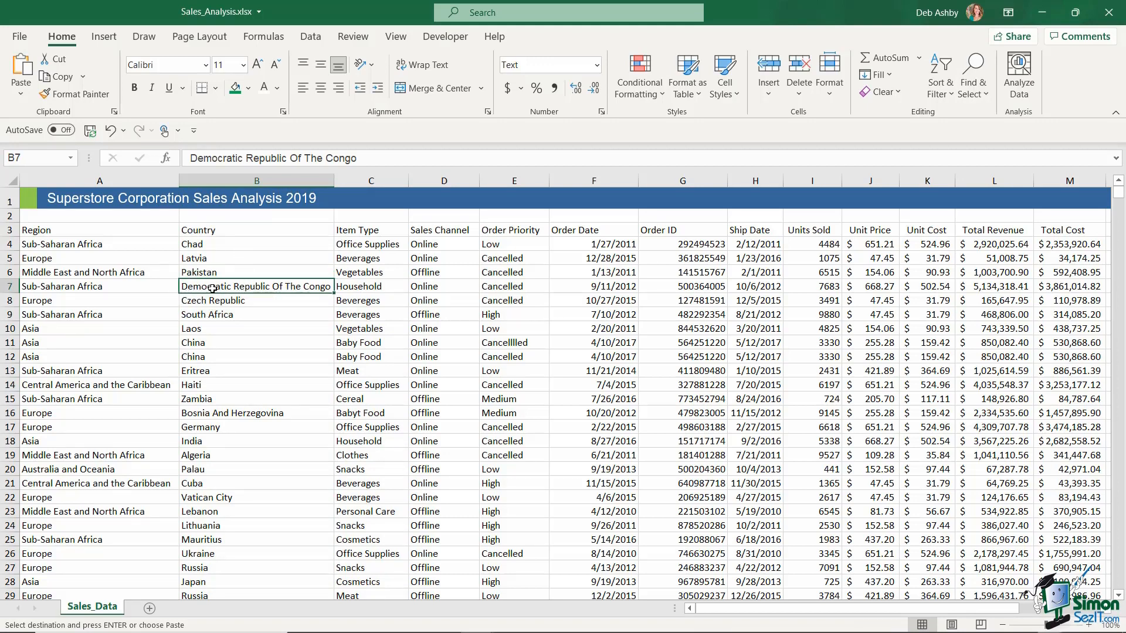
{"action": "mouse_move", "coordinate": [311, 297]}
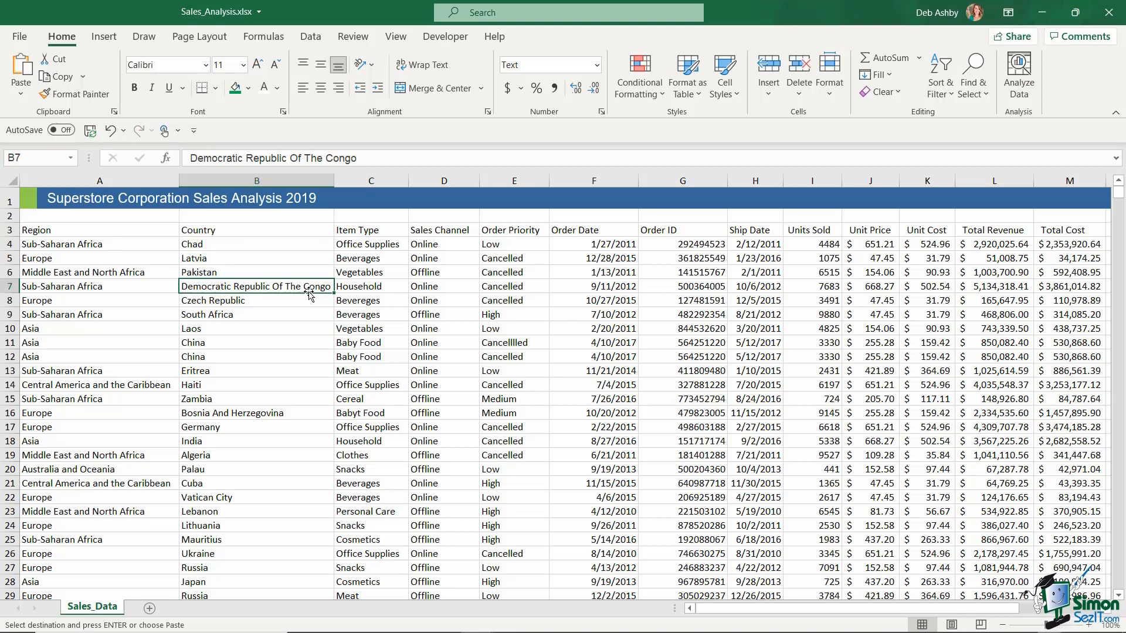
{"action": "mouse_move", "coordinate": [271, 302]}
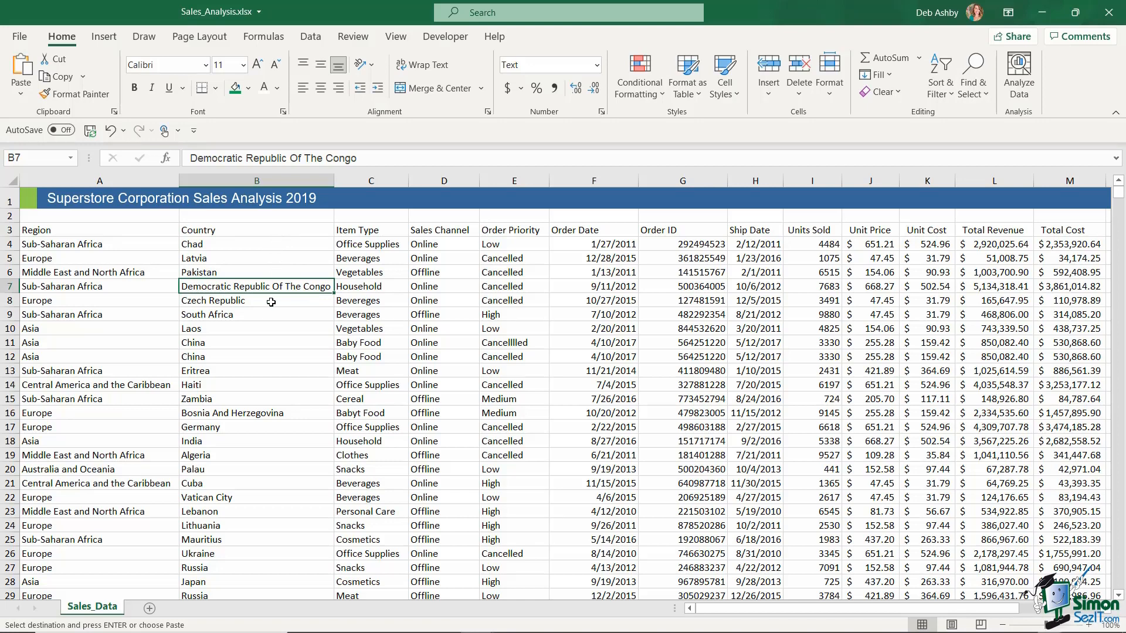
{"action": "mouse_move", "coordinate": [248, 287]}
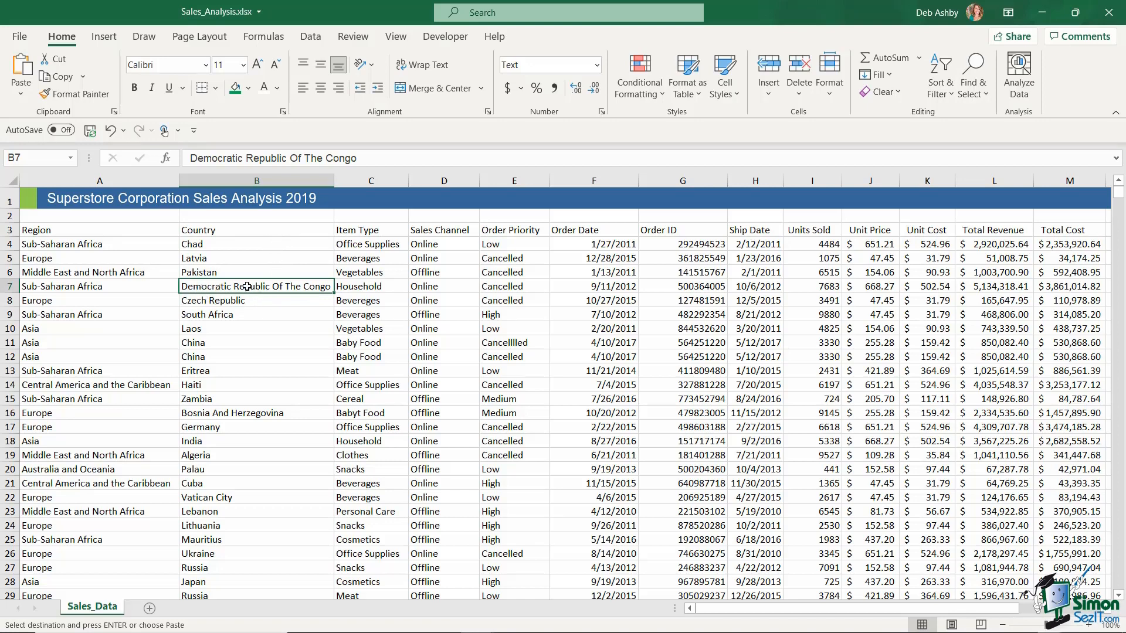
{"action": "mouse_move", "coordinate": [309, 286]}
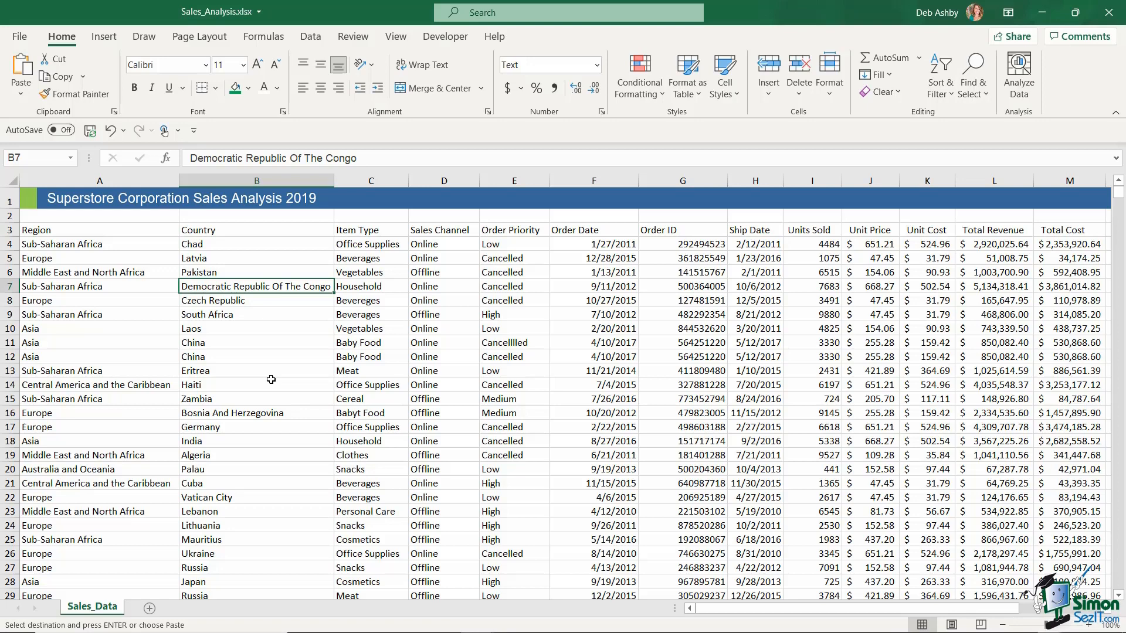
{"action": "mouse_move", "coordinate": [270, 379]}
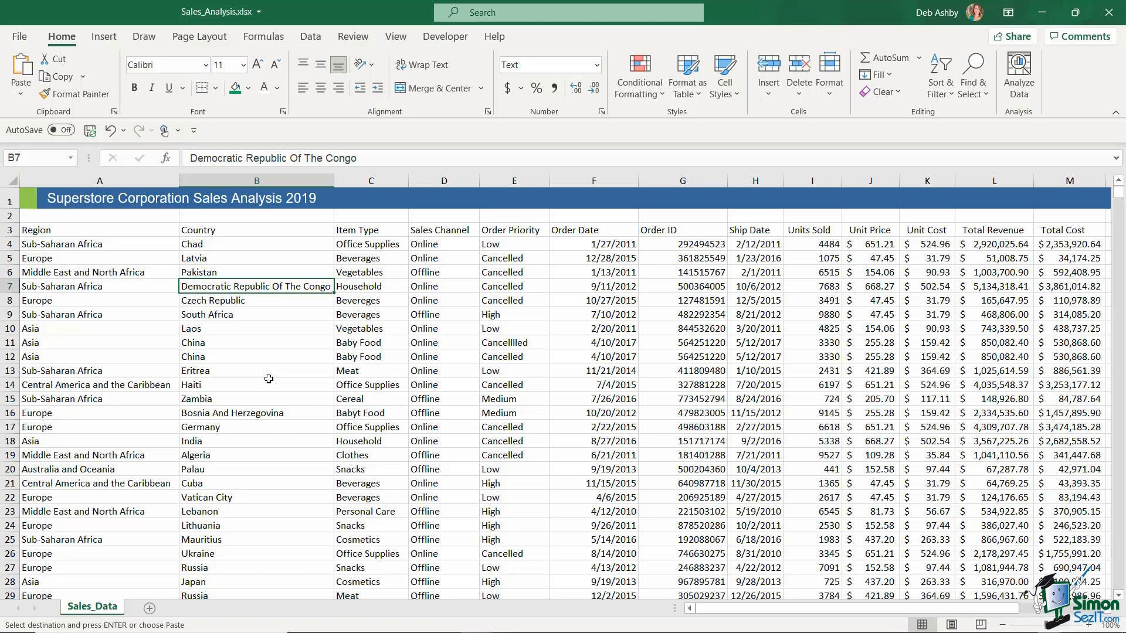
{"action": "mouse_move", "coordinate": [248, 434]}
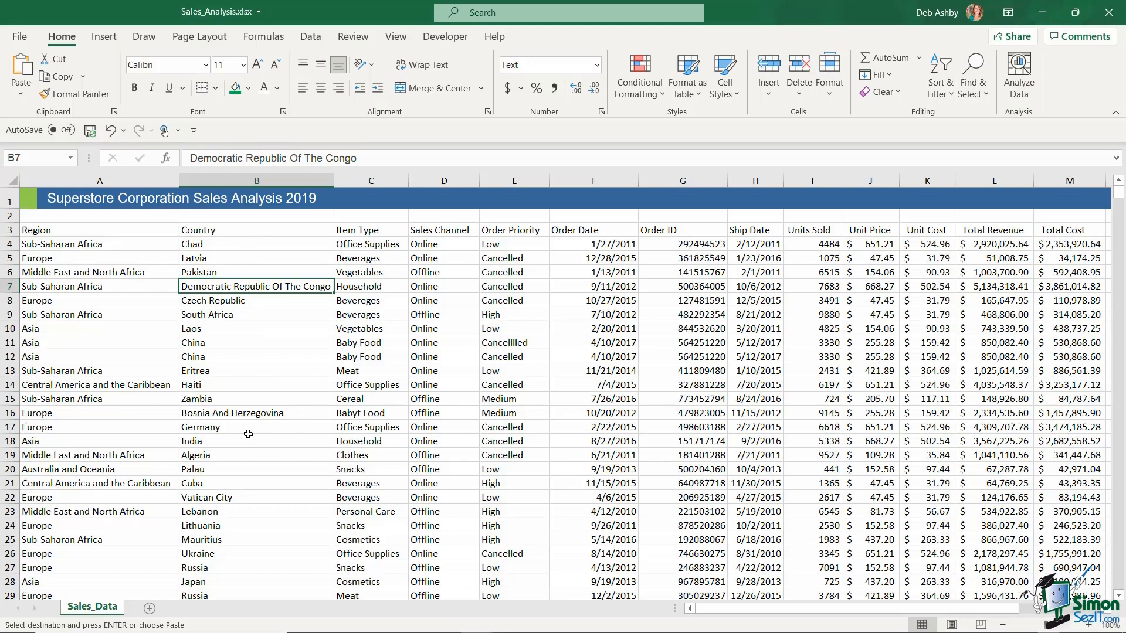
{"action": "mouse_move", "coordinate": [252, 393]}
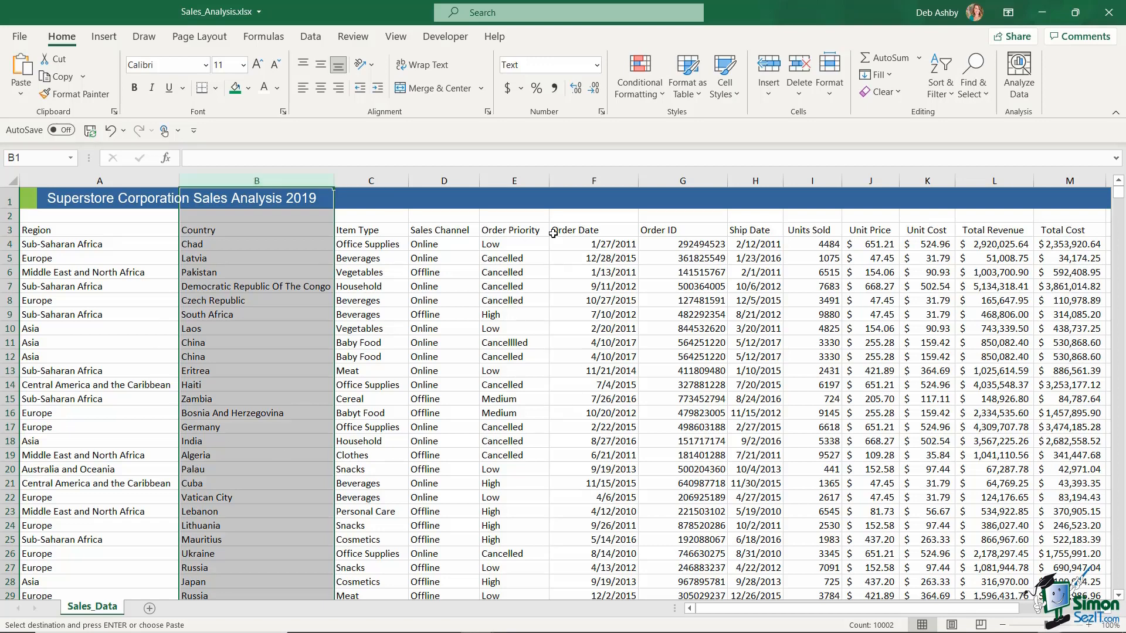
{"action": "mouse_move", "coordinate": [512, 317]}
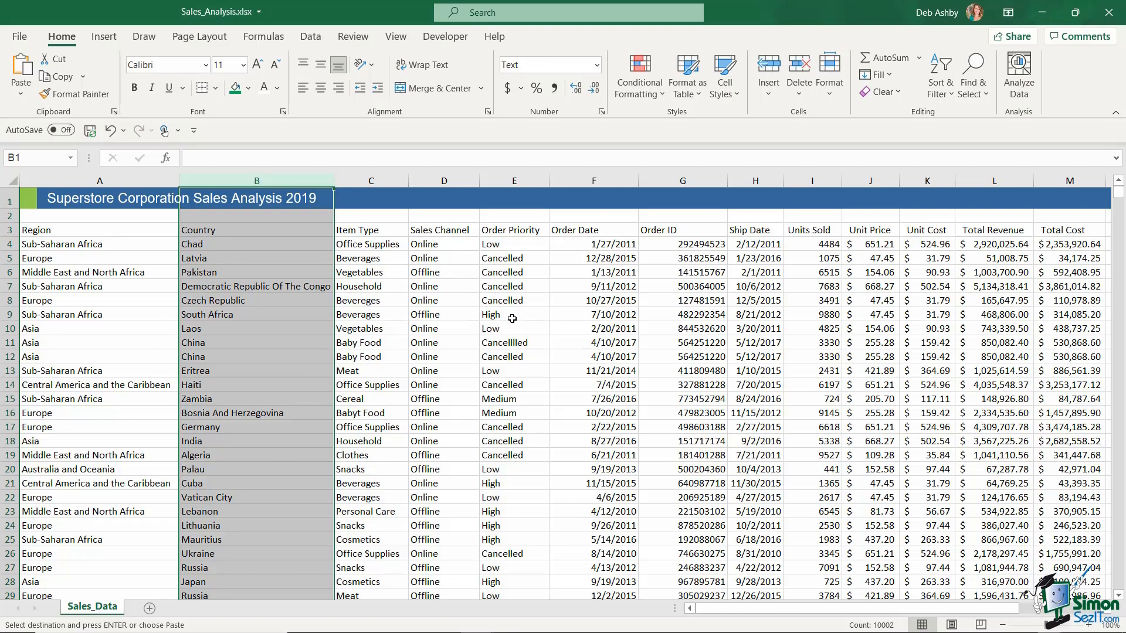
{"action": "left_click", "coordinate": [512, 314]}
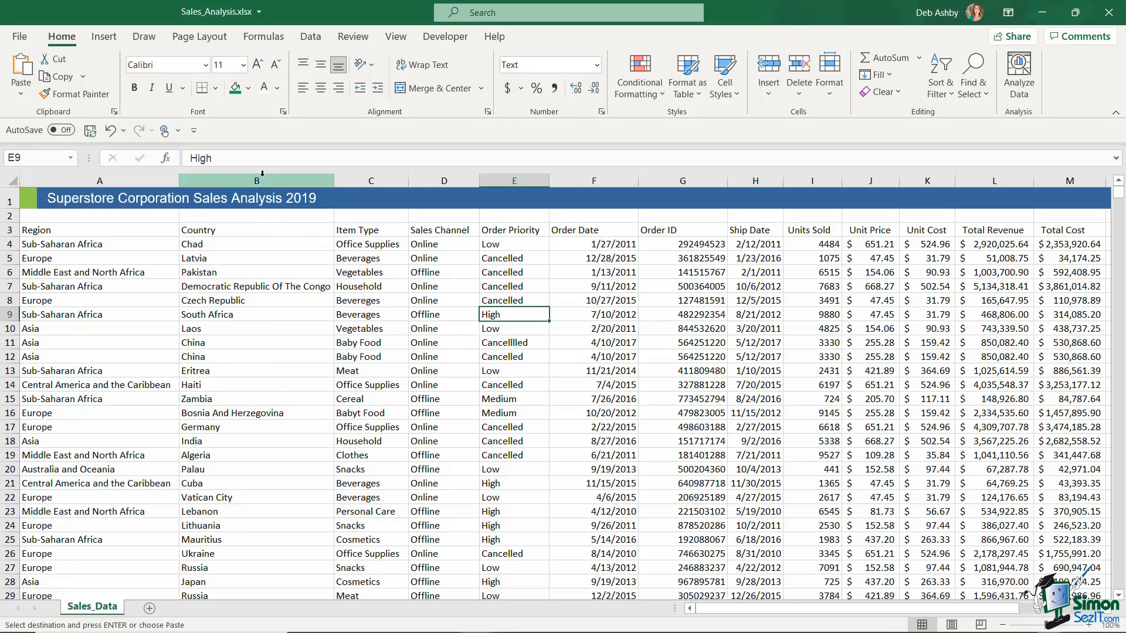
{"action": "left_click", "coordinate": [256, 181]}
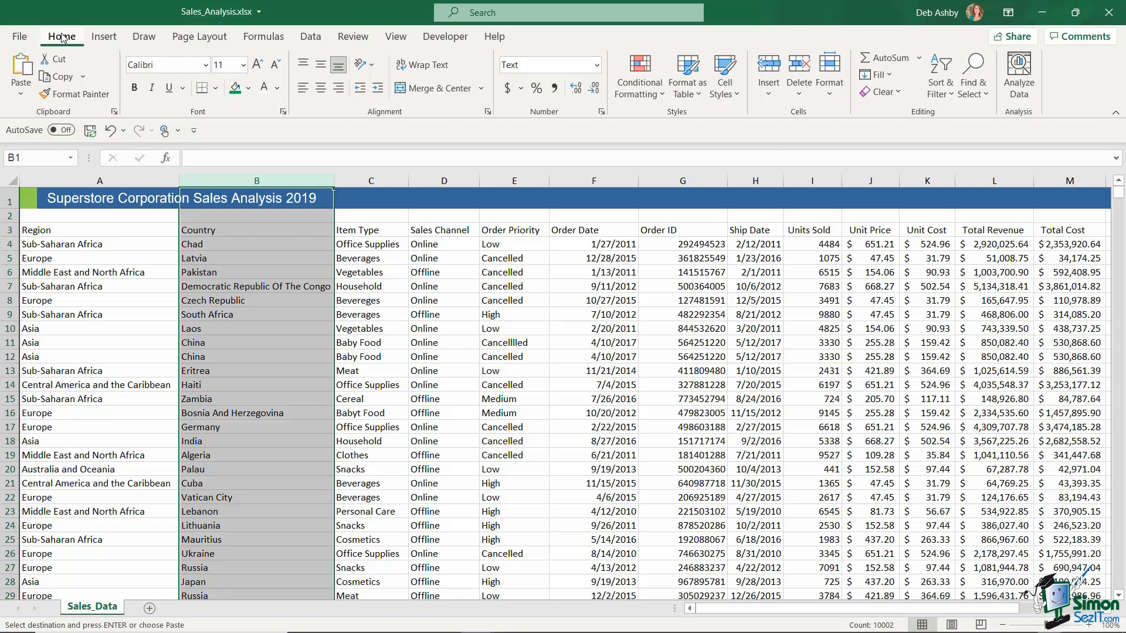
{"action": "mouse_move", "coordinate": [939, 123]}
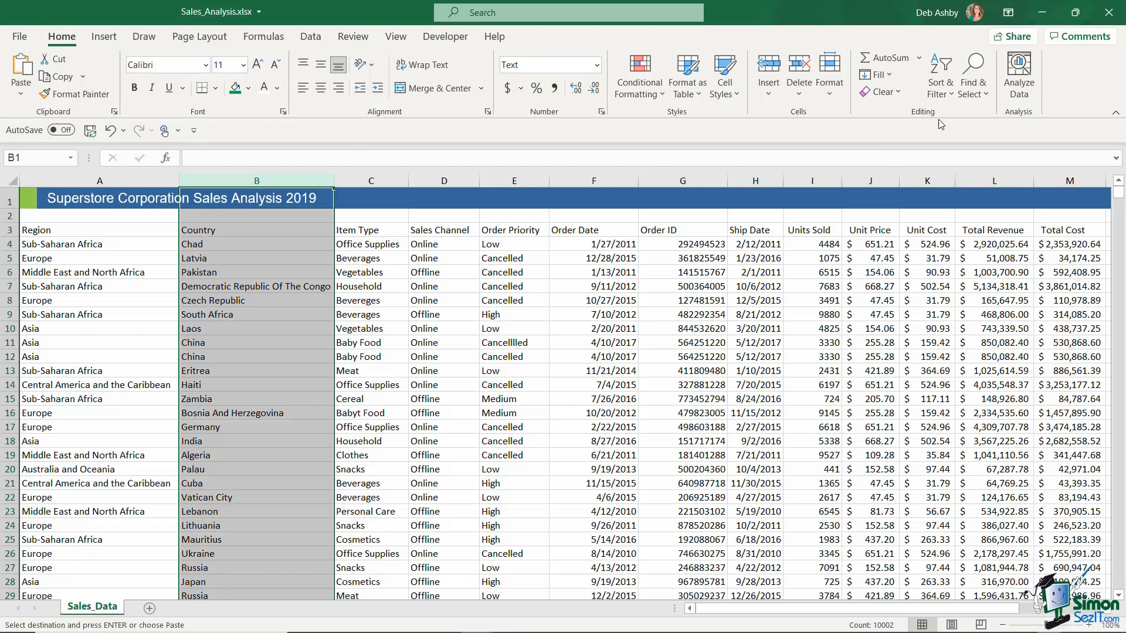
{"action": "left_click", "coordinate": [973, 76]}
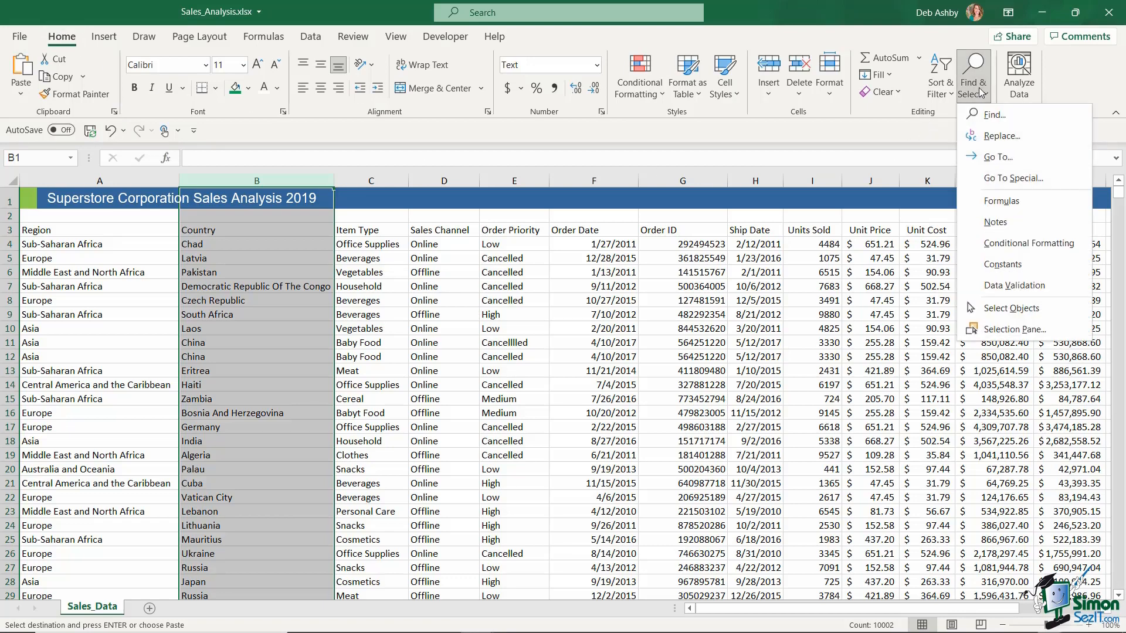
{"action": "mouse_move", "coordinate": [992, 138]}
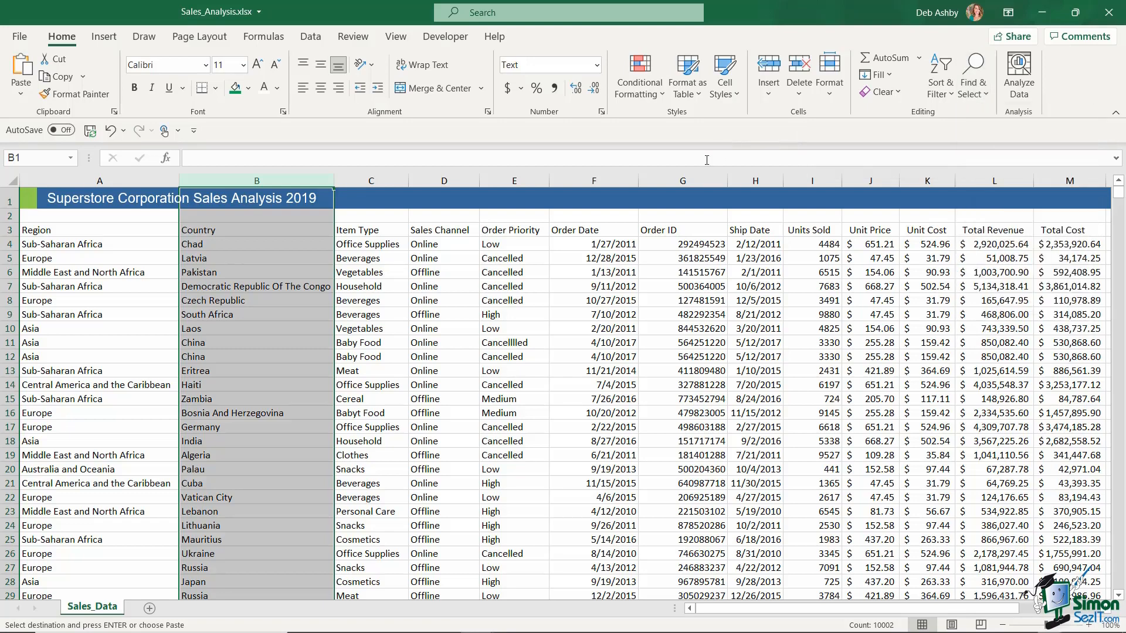
{"action": "key", "text": "ctrl+f"}
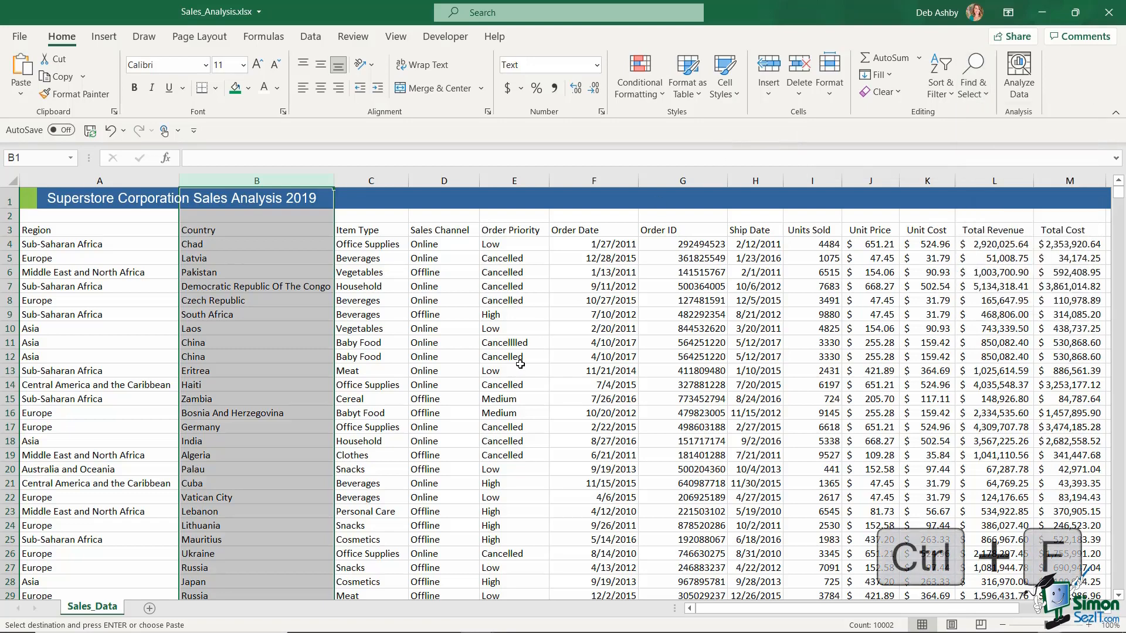
{"action": "key", "text": "ctrl+f"}
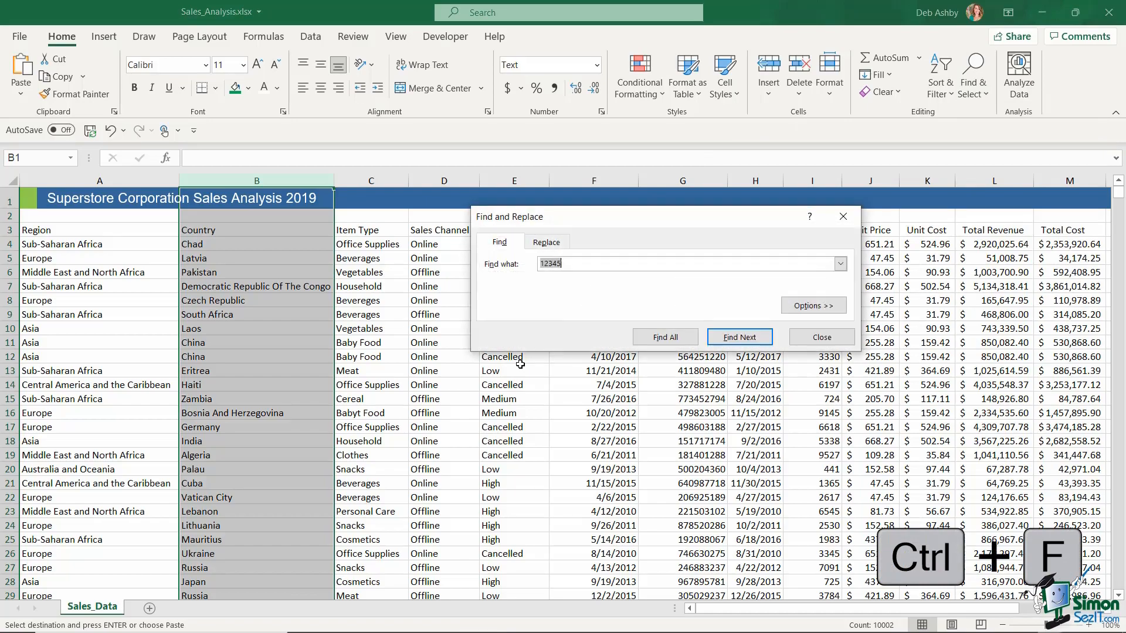
{"action": "left_click", "coordinate": [547, 241]}
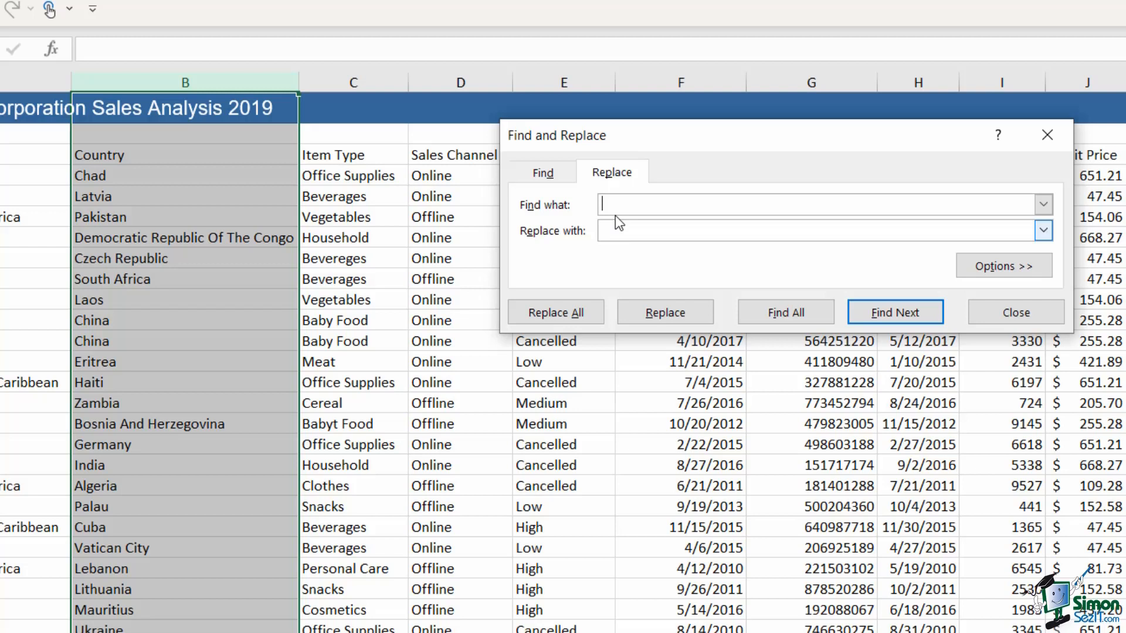
Enter 'Democratic Republic Of The Congo' to find and 'DRC' to replace, then show Options.
{"action": "type", "text": "D"}
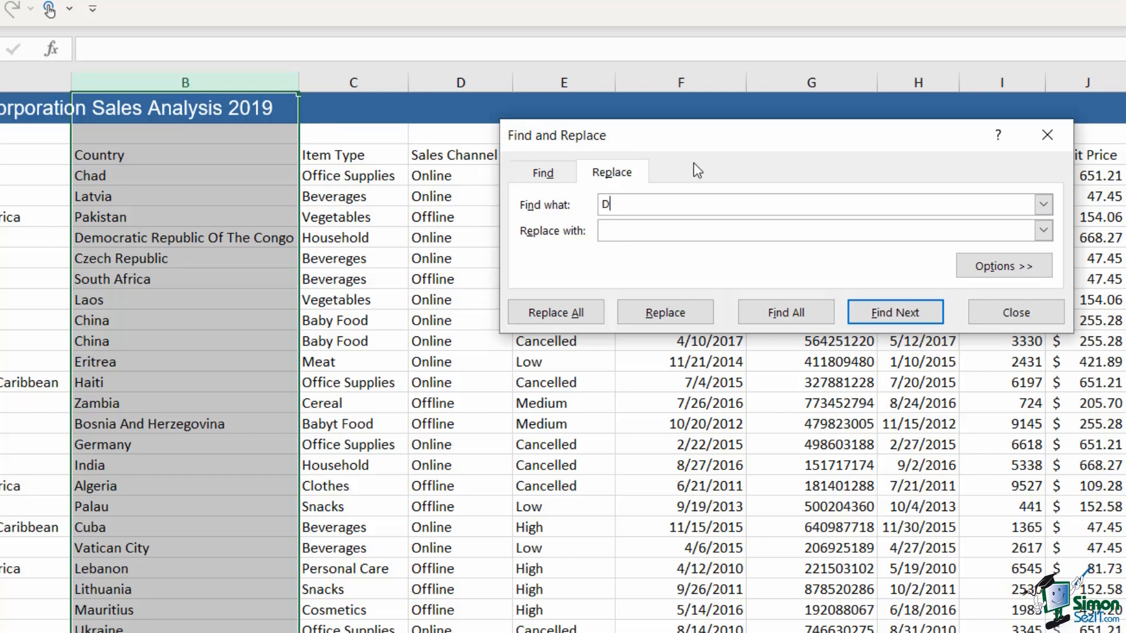
{"action": "type", "text": "emocratic"}
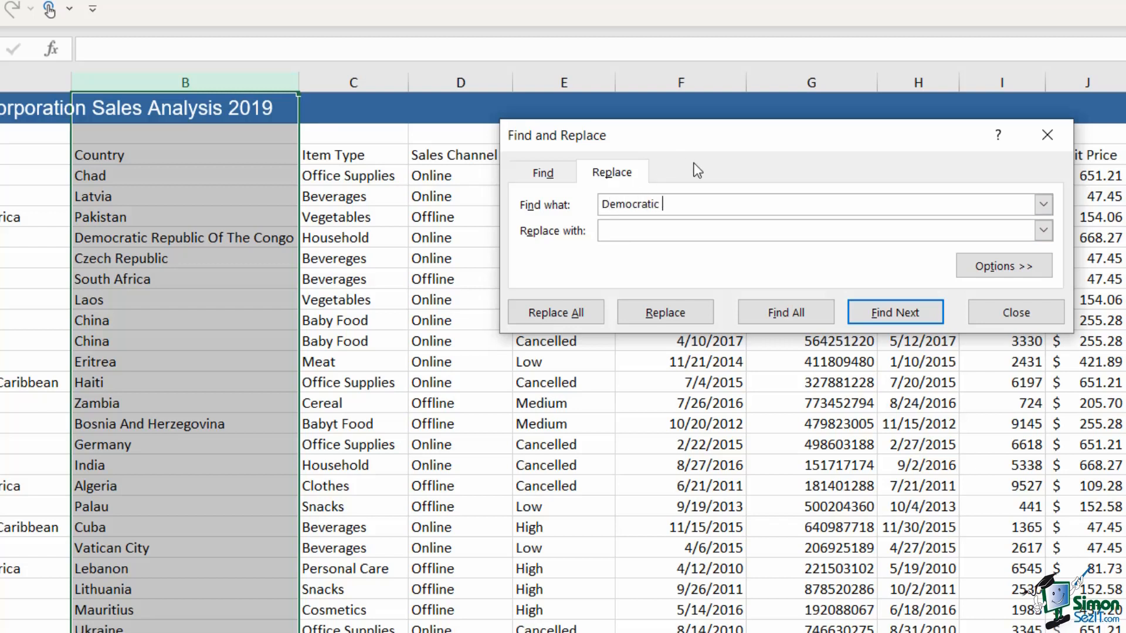
{"action": "type", "text": "Republic"}
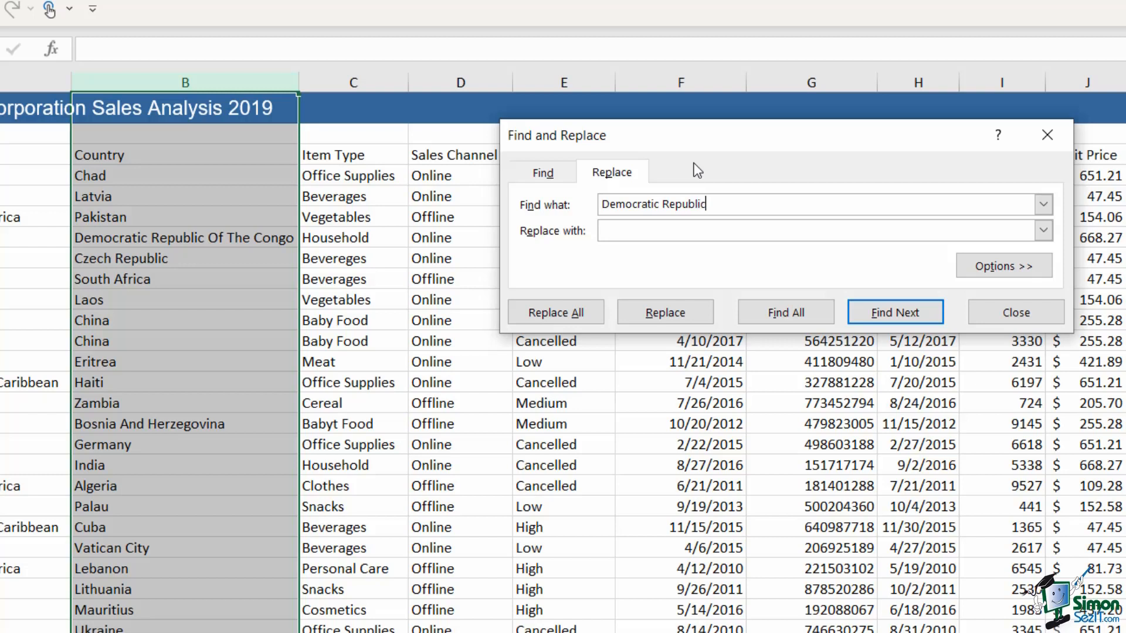
{"action": "type", "text": "Of"}
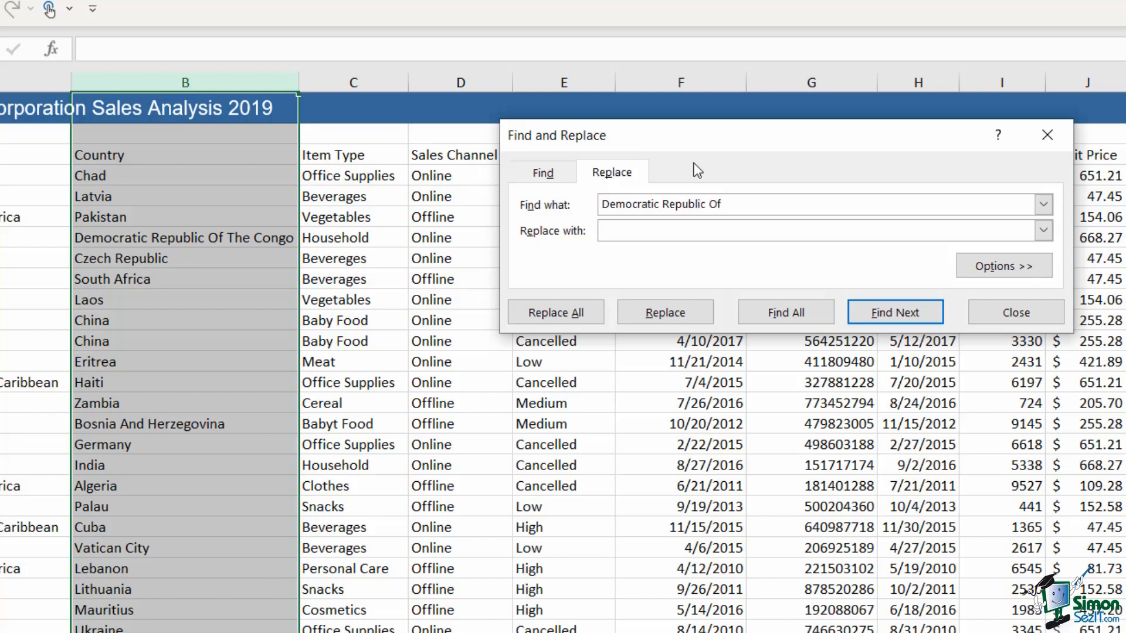
{"action": "type", "text": "The Congo"}
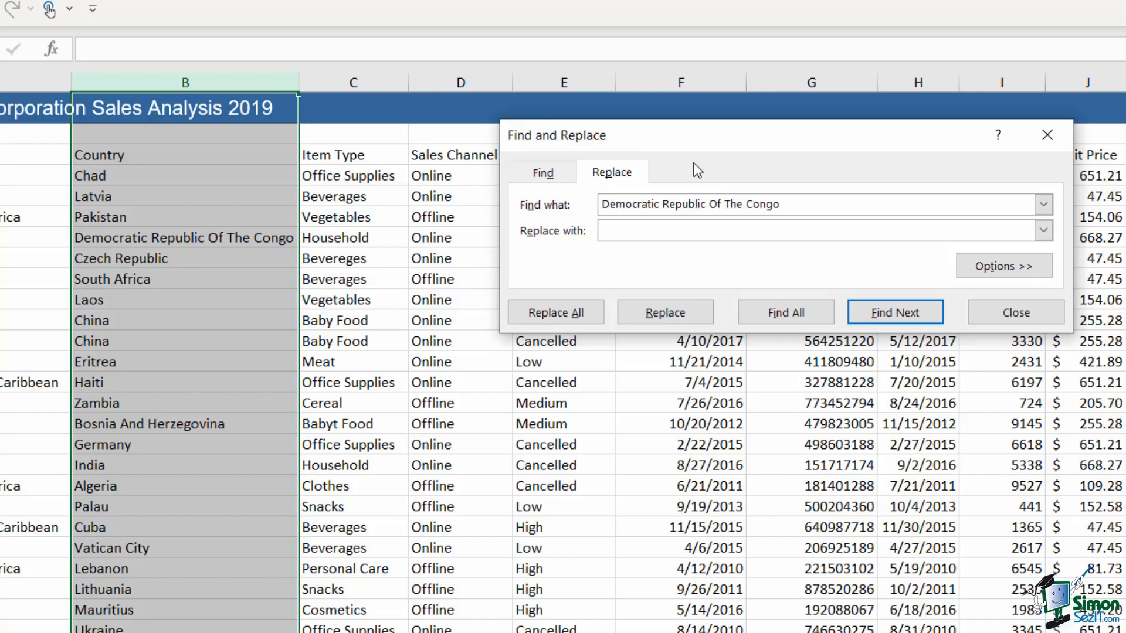
{"action": "mouse_move", "coordinate": [813, 294]}
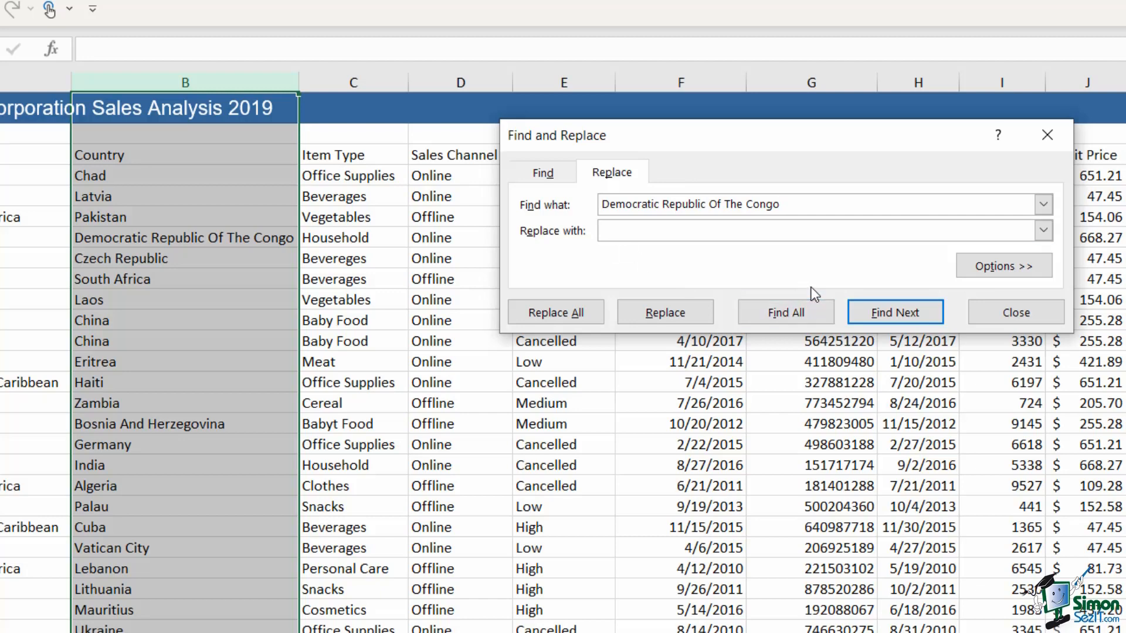
{"action": "type", "text": "DRC"}
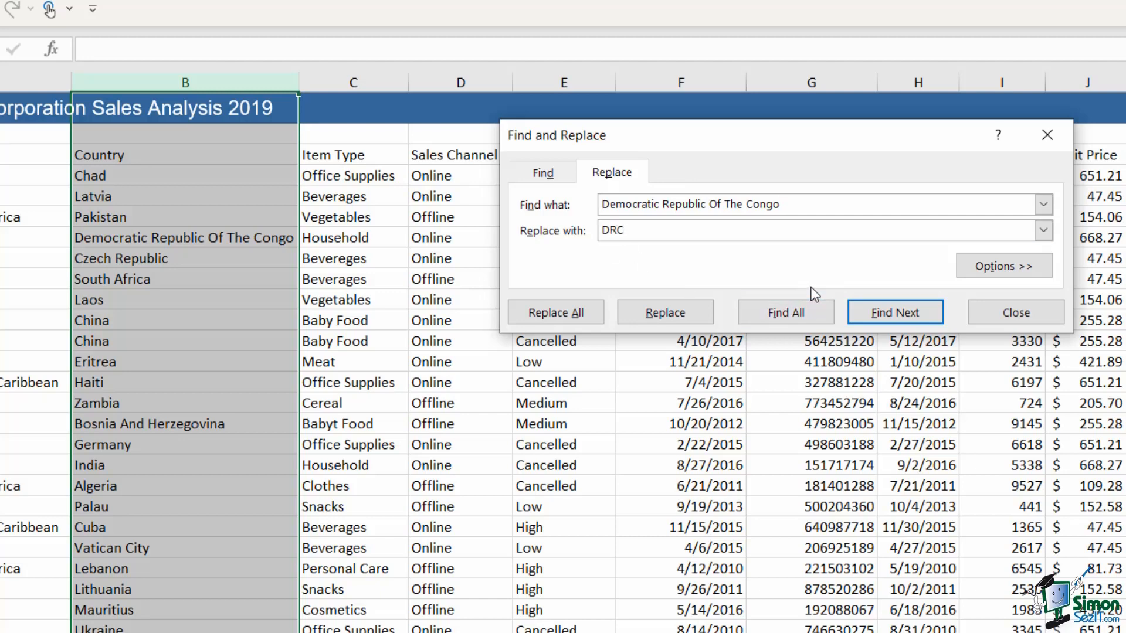
{"action": "left_click", "coordinate": [1003, 265]}
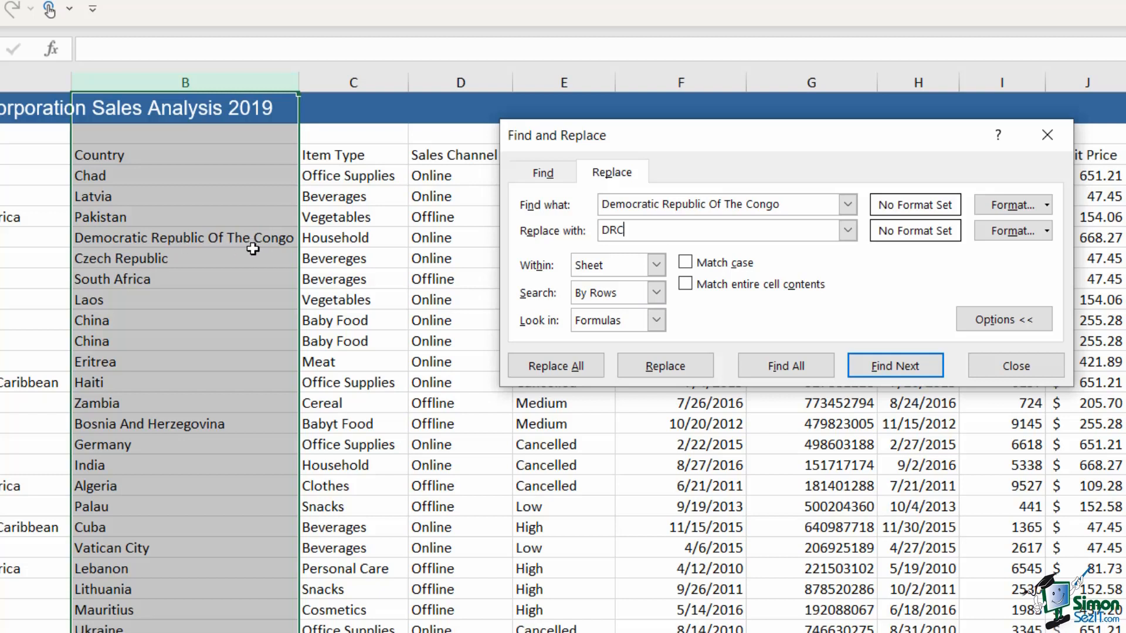
{"action": "mouse_move", "coordinate": [232, 248]}
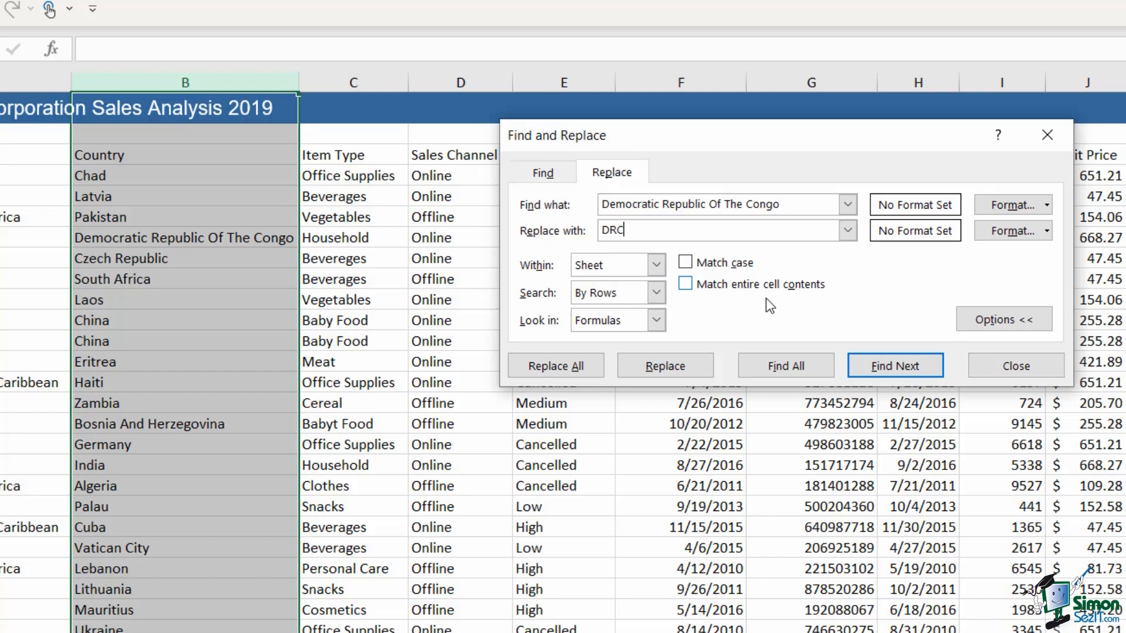
{"action": "mouse_move", "coordinate": [746, 277]}
{"action": "type", "text": "o"}
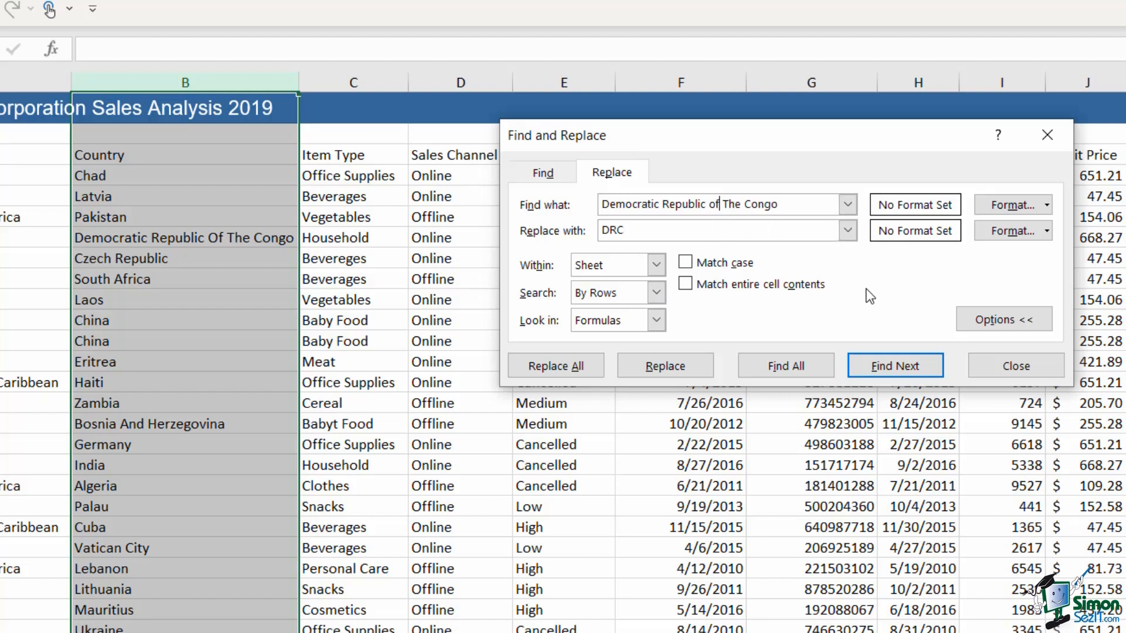
{"action": "mouse_move", "coordinate": [189, 246]}
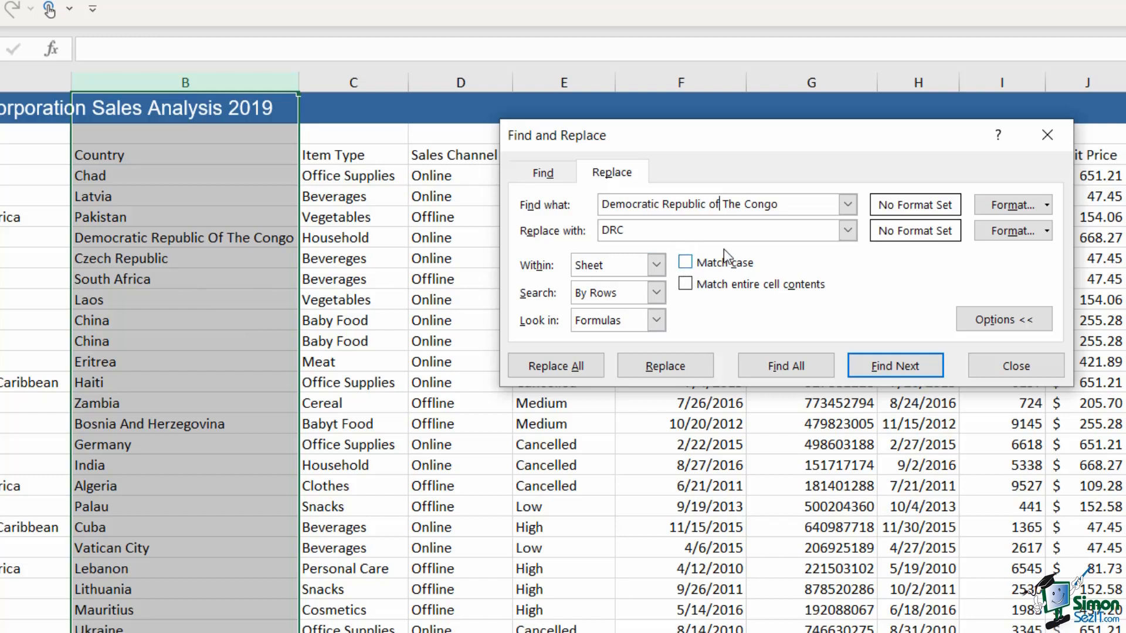
{"action": "mouse_move", "coordinate": [735, 270]}
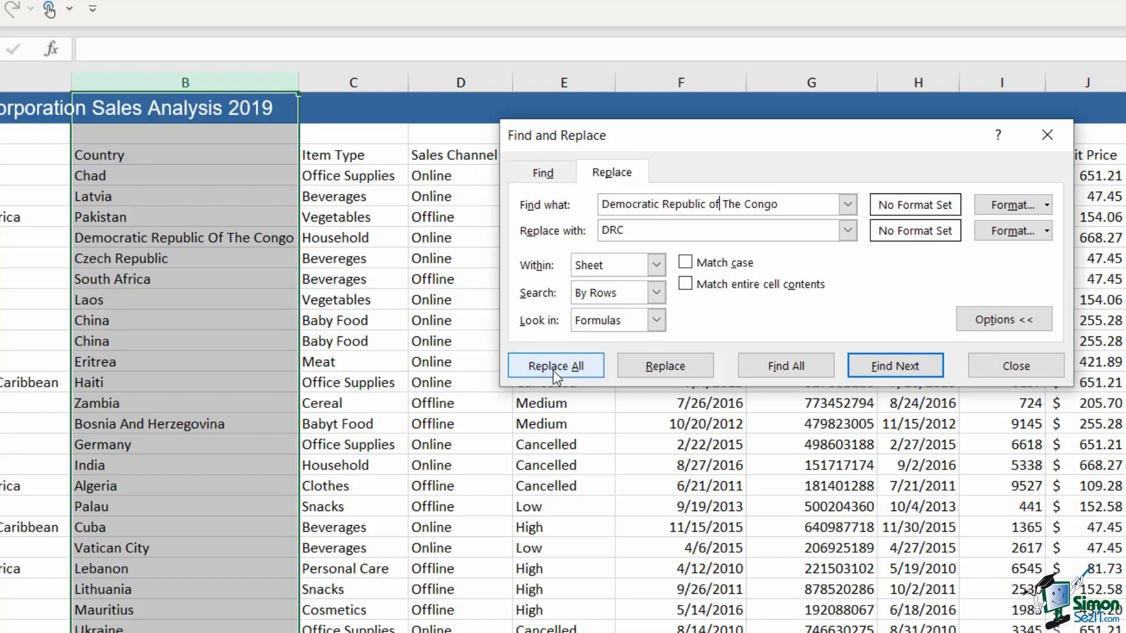
Replace all 60 Democratic Republic Of The Congo entries with DRC.
{"action": "left_click", "coordinate": [556, 366]}
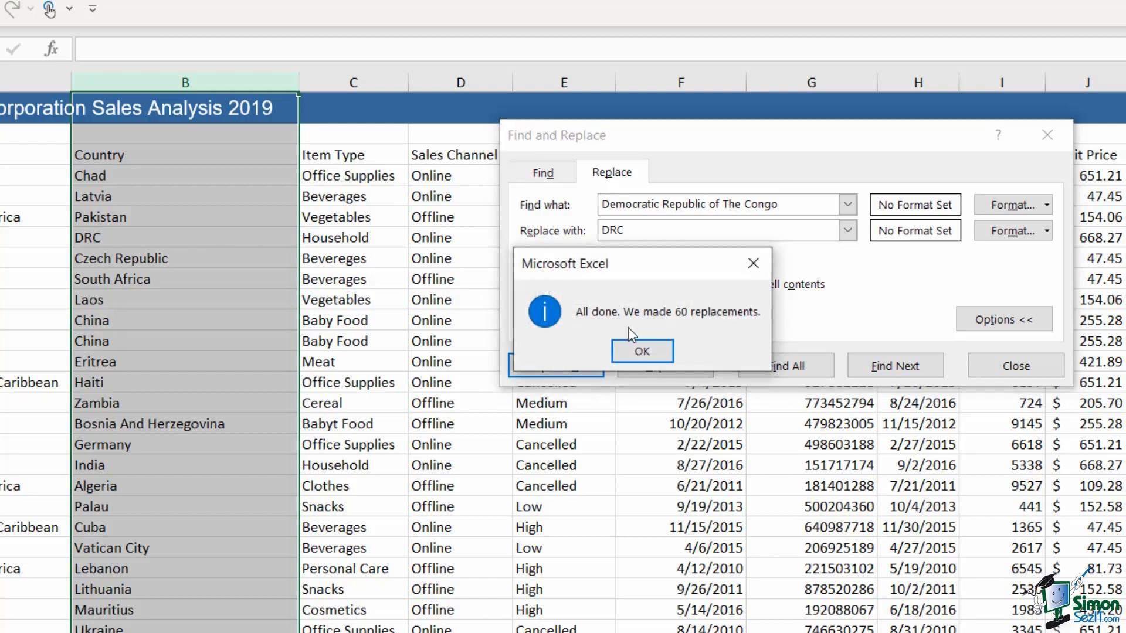
{"action": "left_click", "coordinate": [641, 350]}
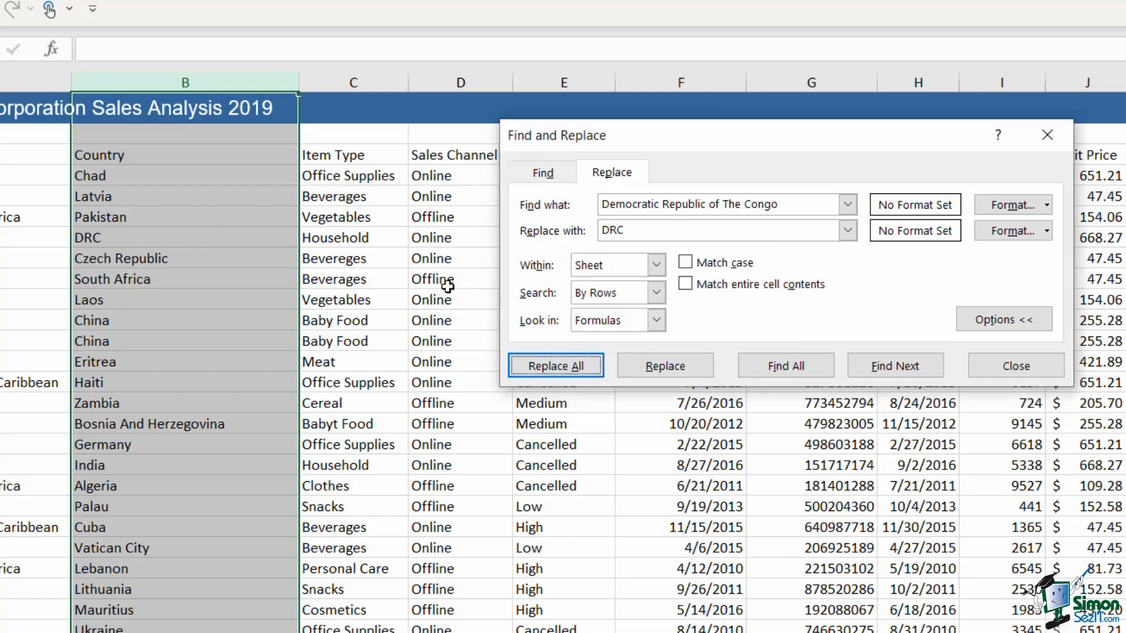
{"action": "left_click", "coordinate": [554, 366]}
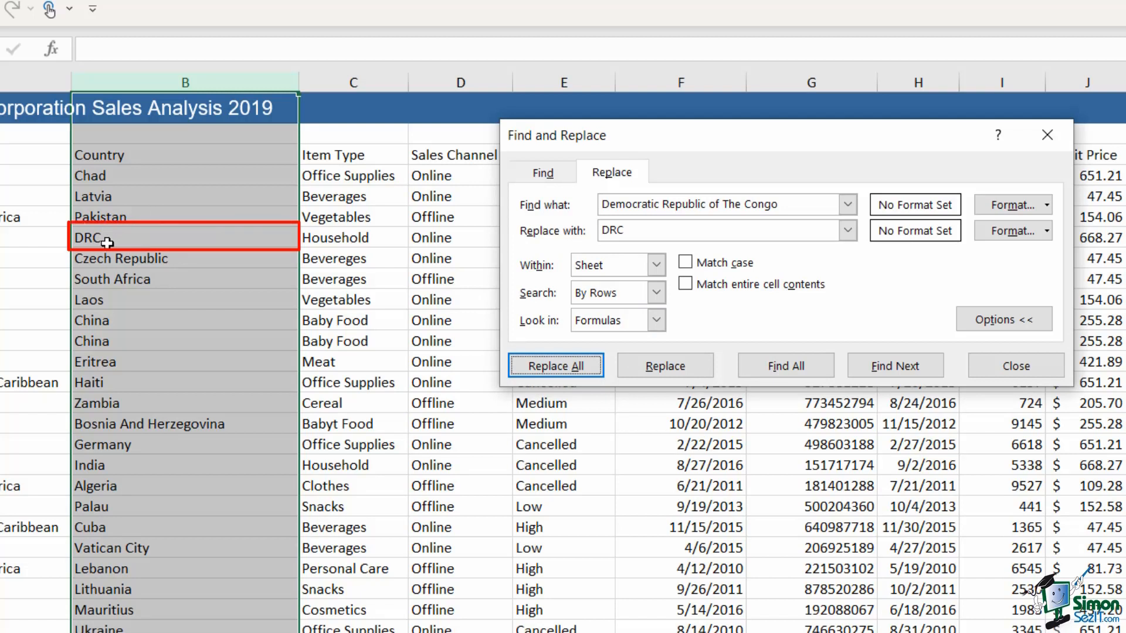
{"action": "mouse_move", "coordinate": [115, 240]}
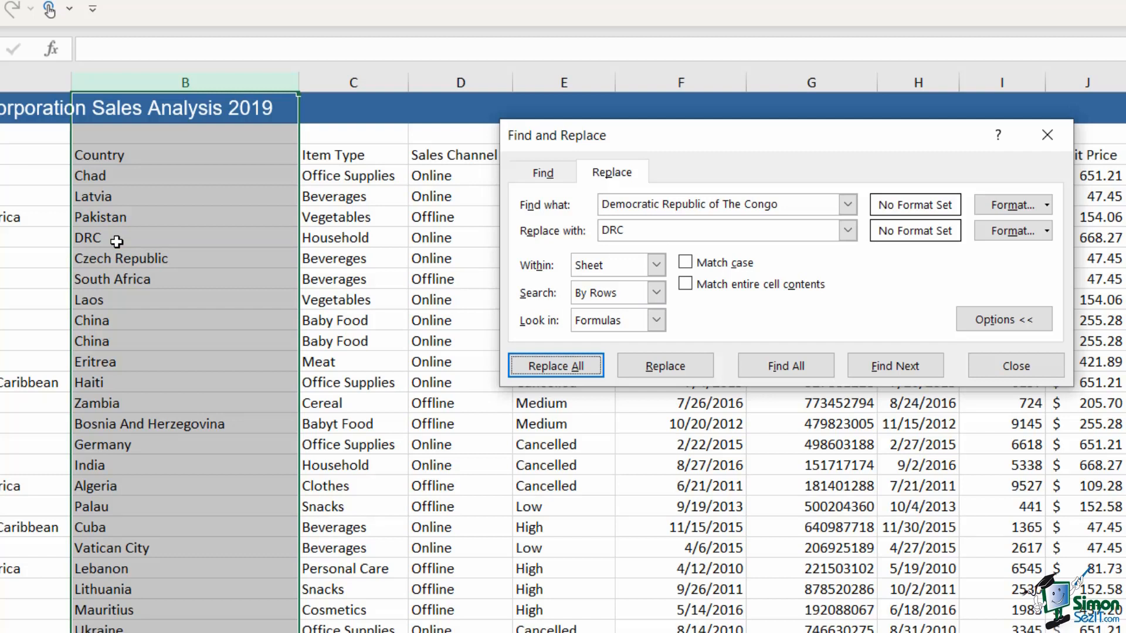
Replace all 58 United States of America entries with USA.
{"action": "type", "text": "United States of America"}
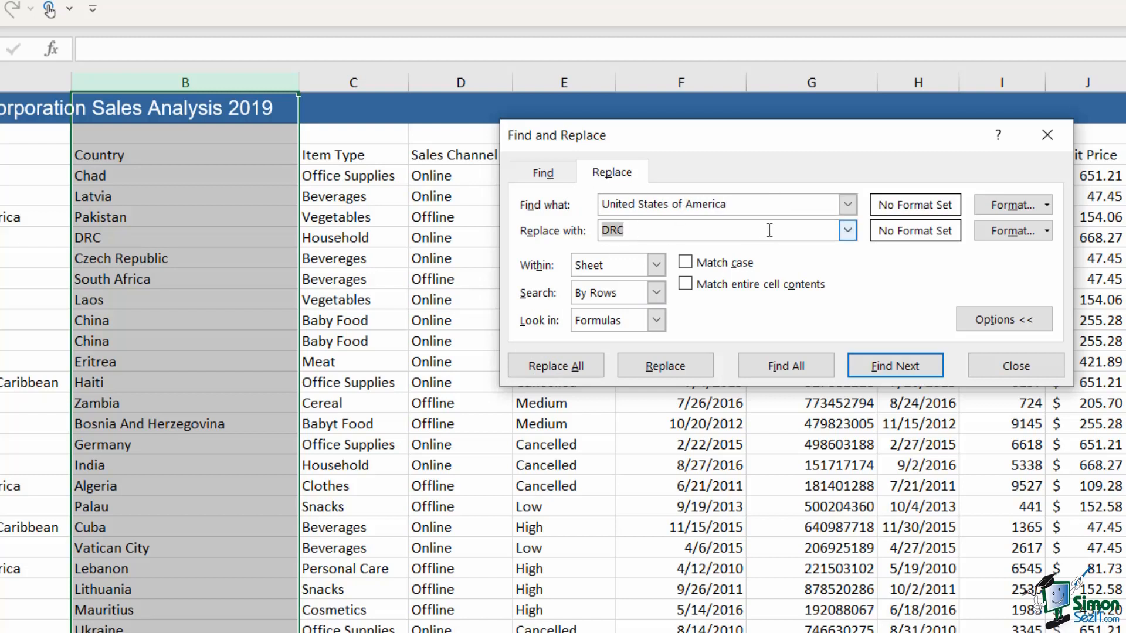
{"action": "type", "text": "USA"}
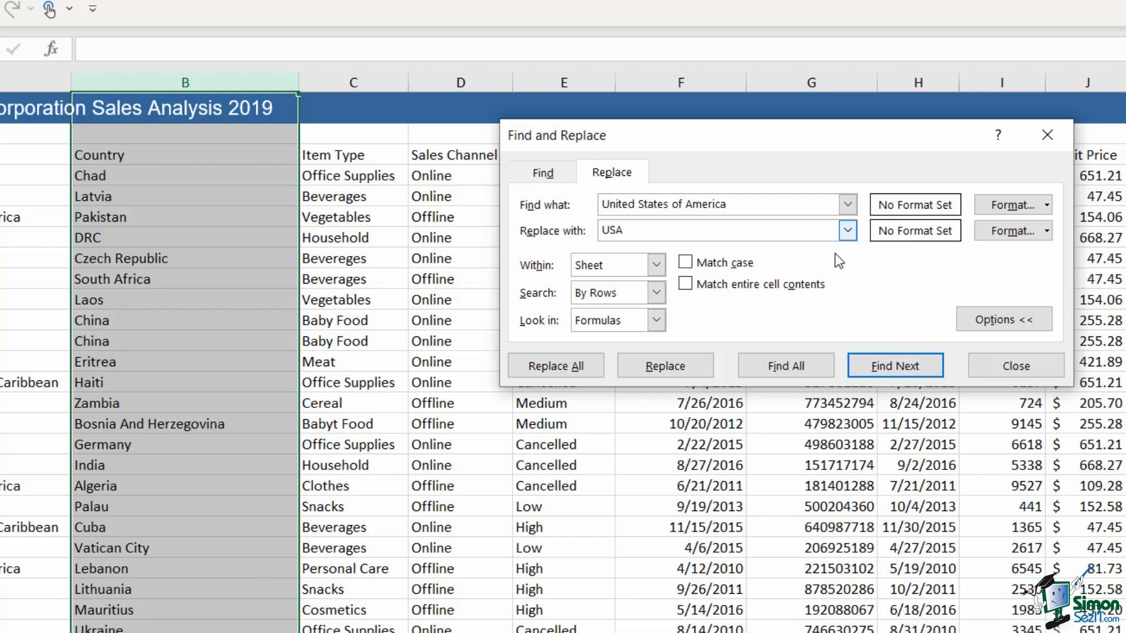
{"action": "left_click", "coordinate": [555, 366]}
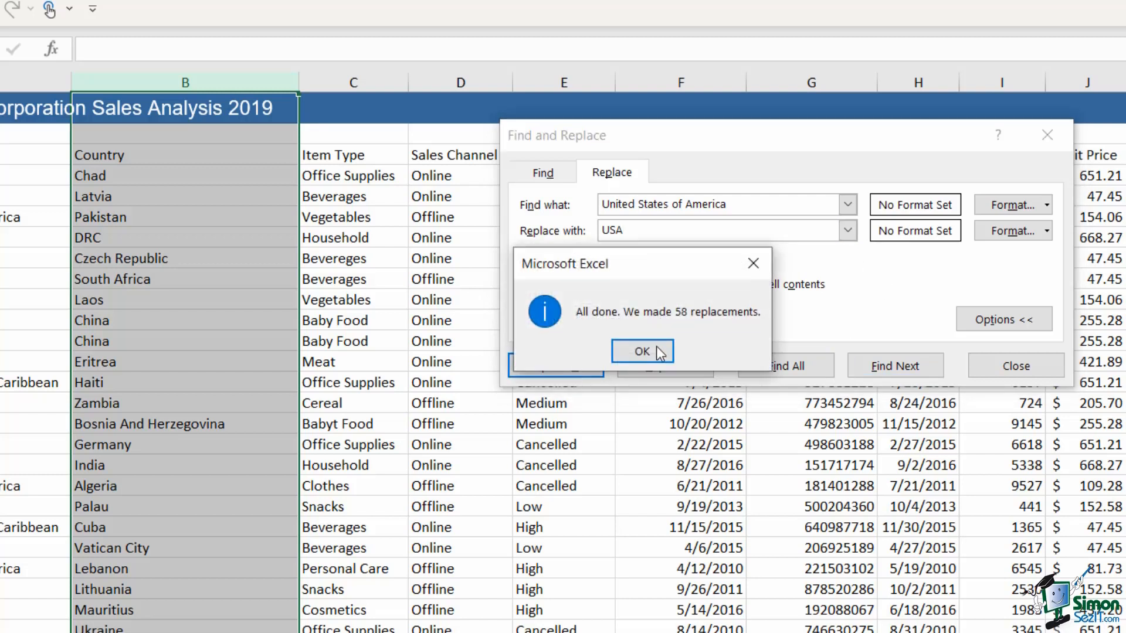
{"action": "left_click", "coordinate": [641, 351]}
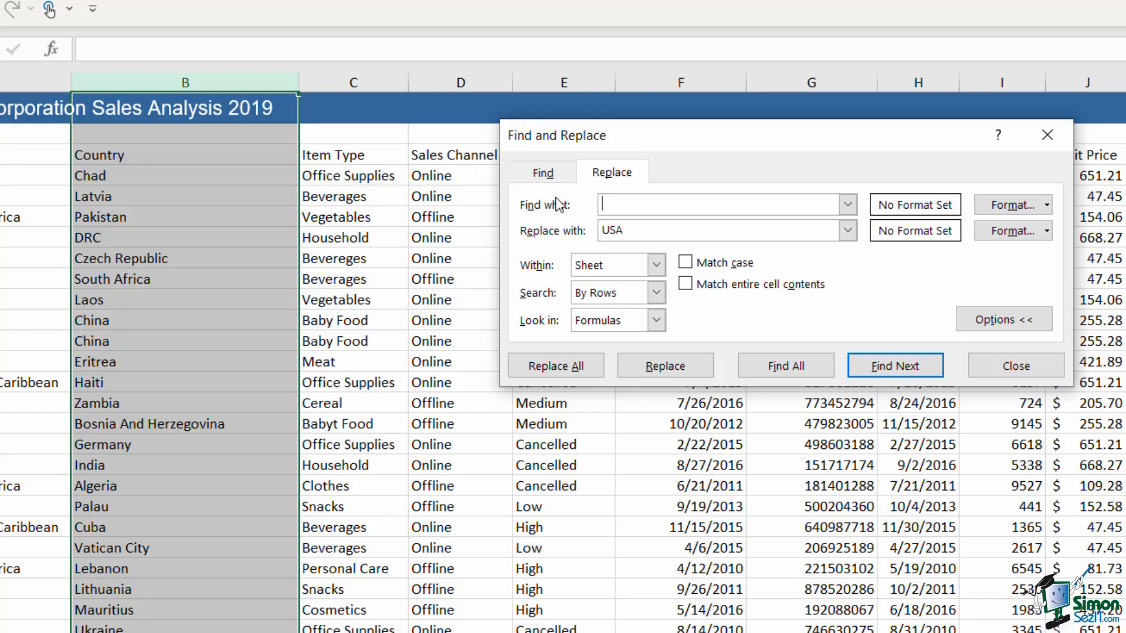
Replace all 72 UNITED KINGDOM entries with UK and close Find and Replace.
{"action": "type", "text": "UNITED"}
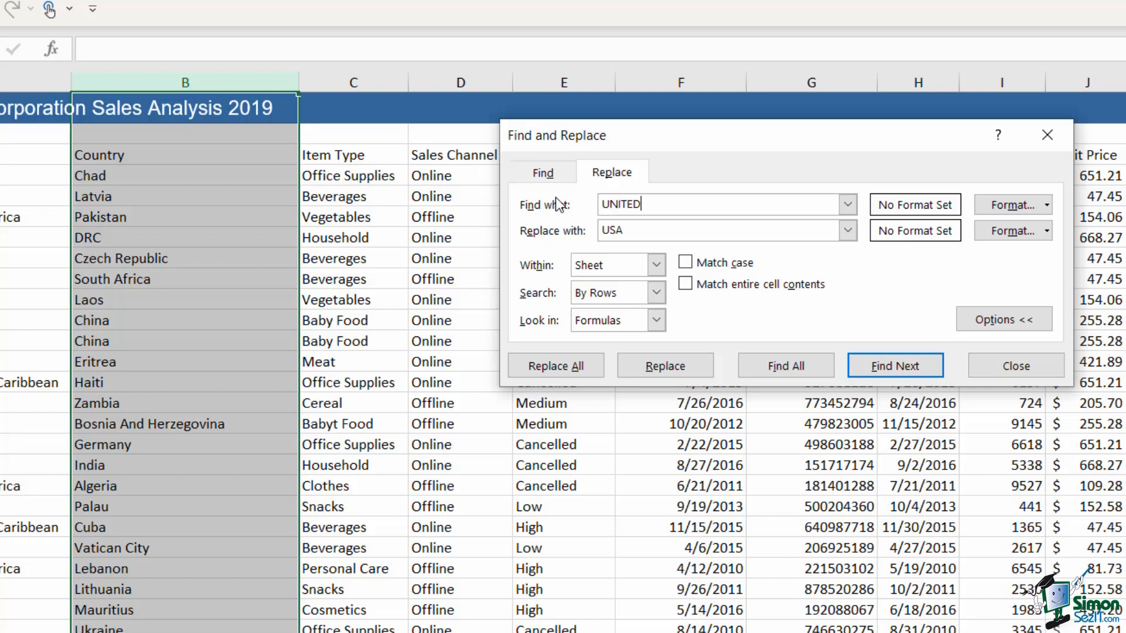
{"action": "type", "text": "KINGDOM"}
{"action": "left_click", "coordinate": [726, 231]}
{"action": "type", "text": "UK"}
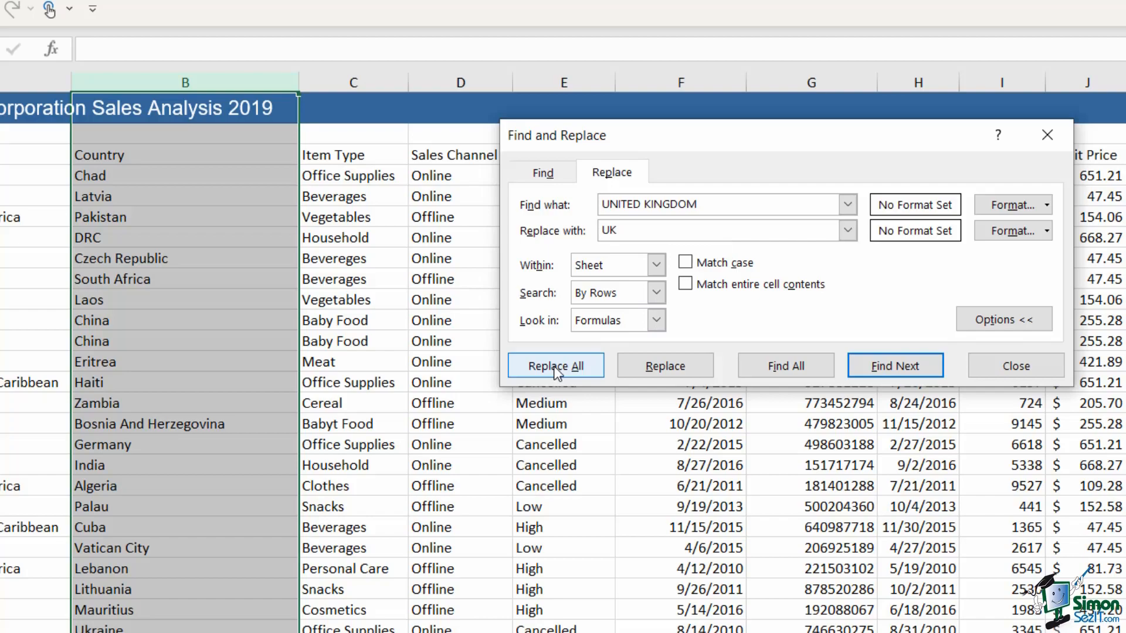
{"action": "left_click", "coordinate": [555, 366]}
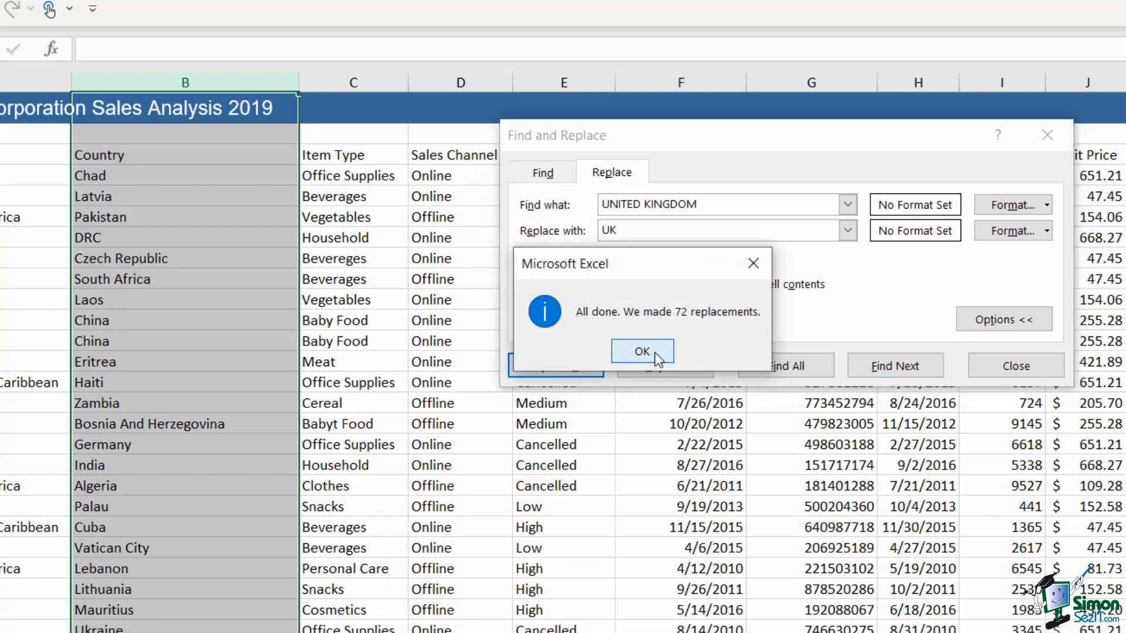
{"action": "left_click", "coordinate": [640, 352]}
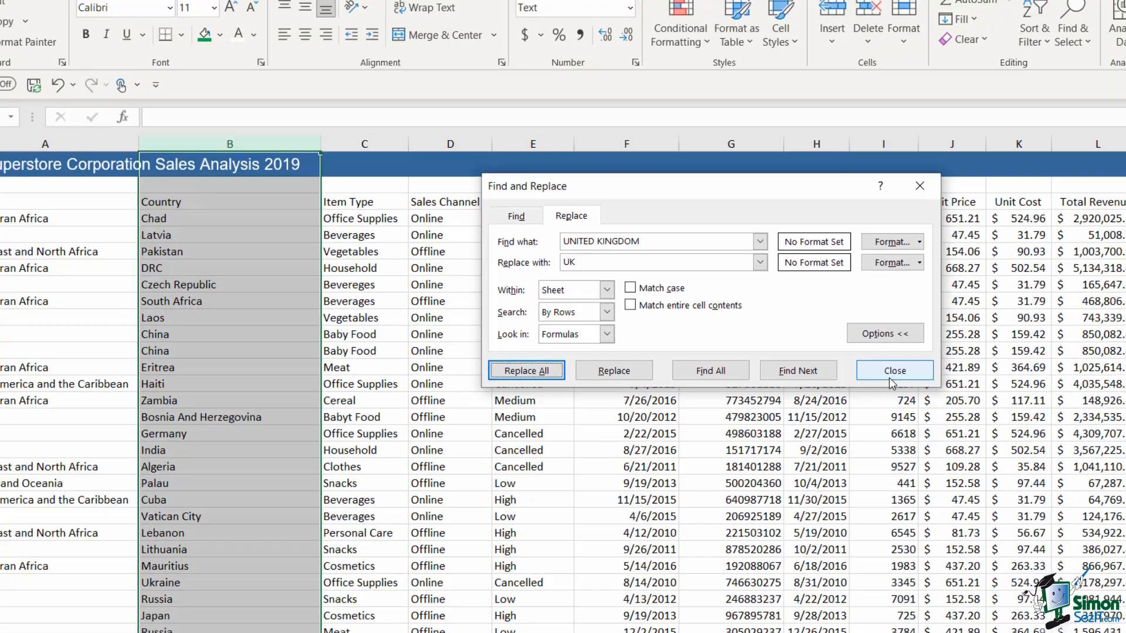
{"action": "left_click", "coordinate": [893, 370]}
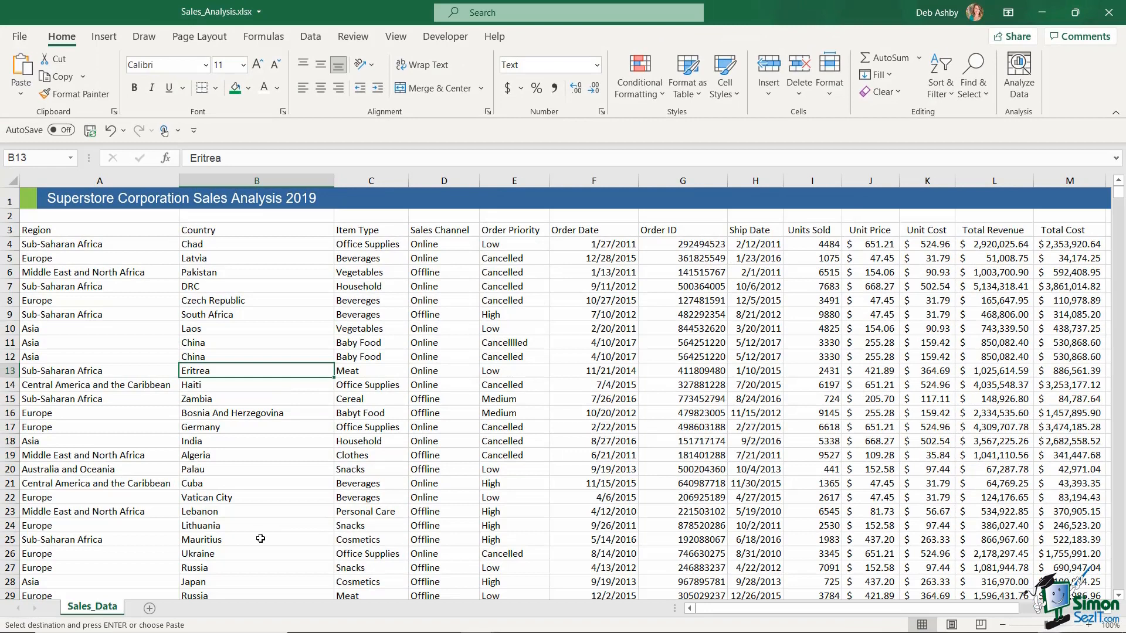
{"action": "mouse_move", "coordinate": [253, 289]}
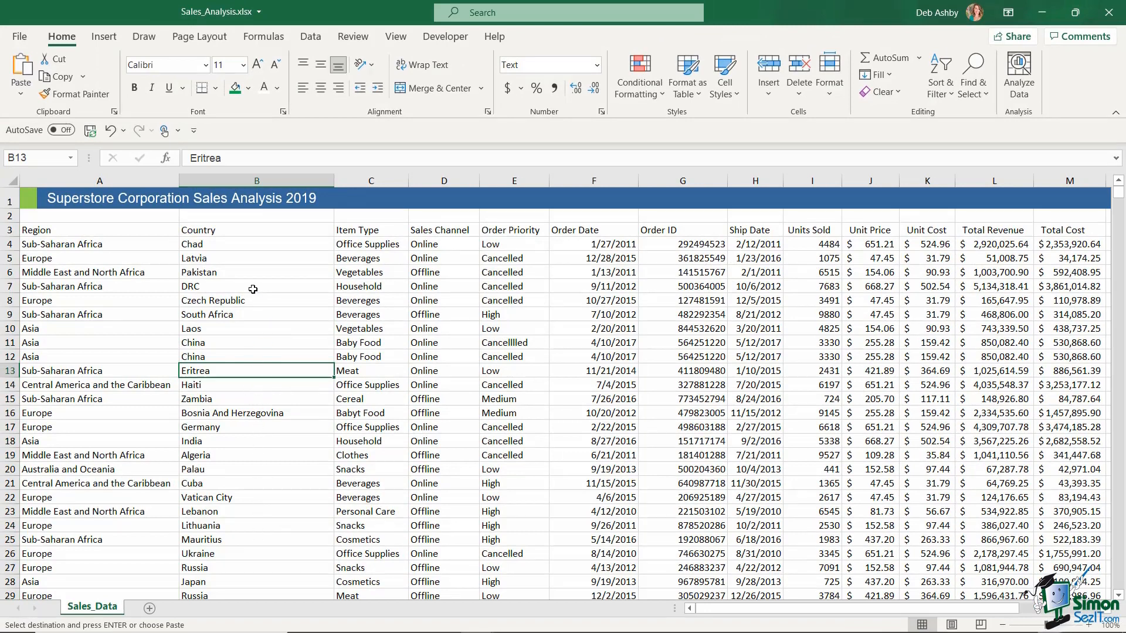
{"action": "mouse_move", "coordinate": [248, 286]}
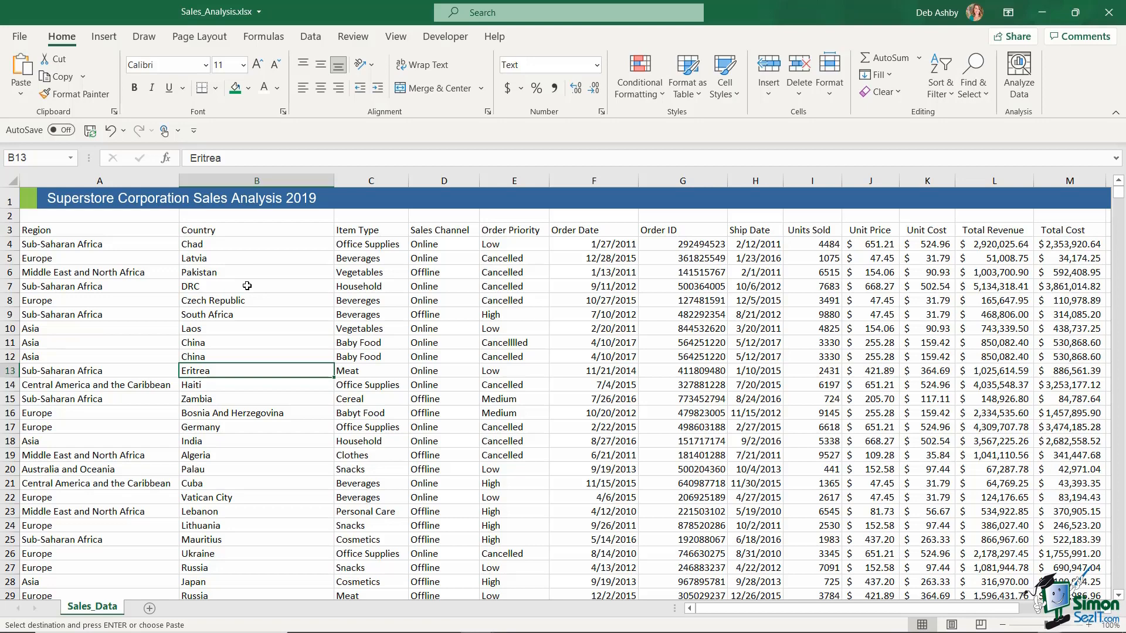
{"action": "mouse_move", "coordinate": [232, 291]}
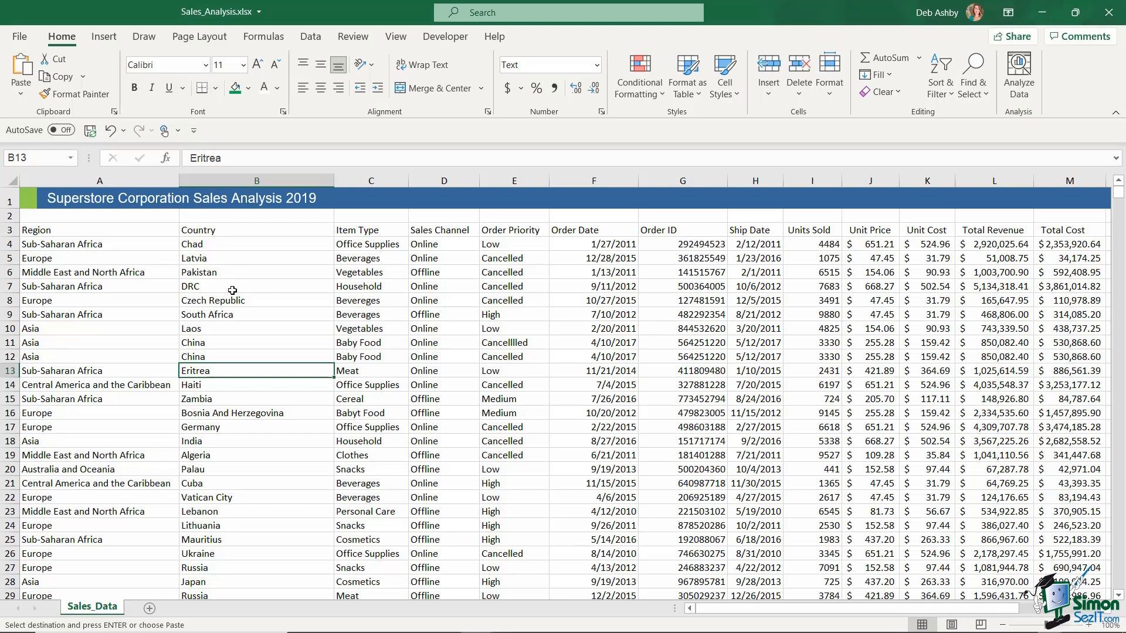
{"action": "mouse_move", "coordinate": [230, 330]}
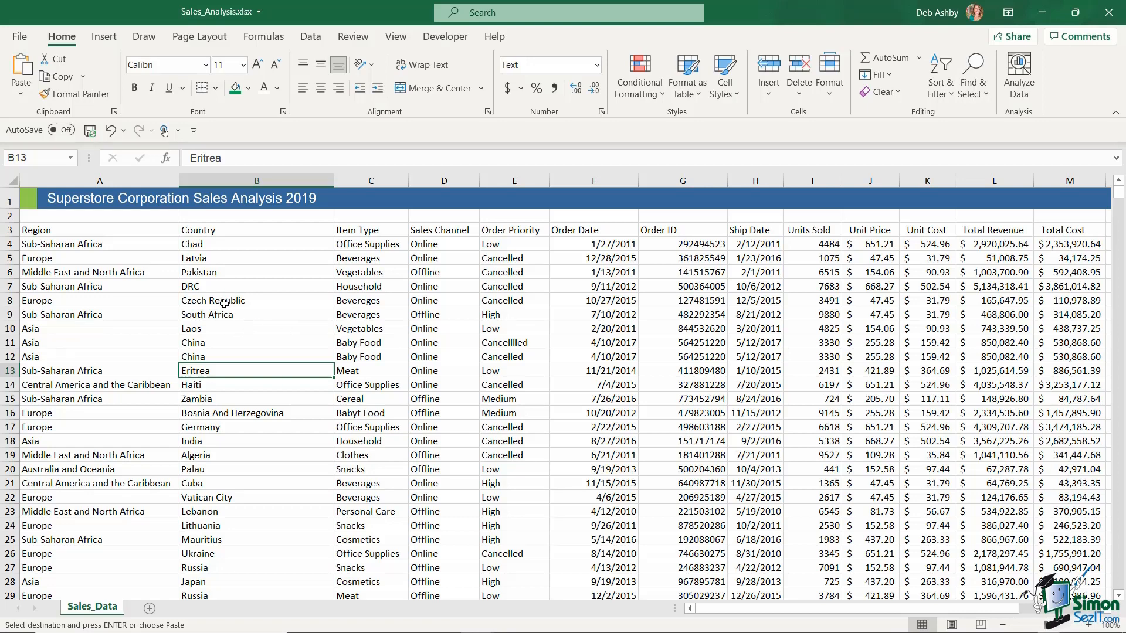
{"action": "mouse_move", "coordinate": [306, 291]}
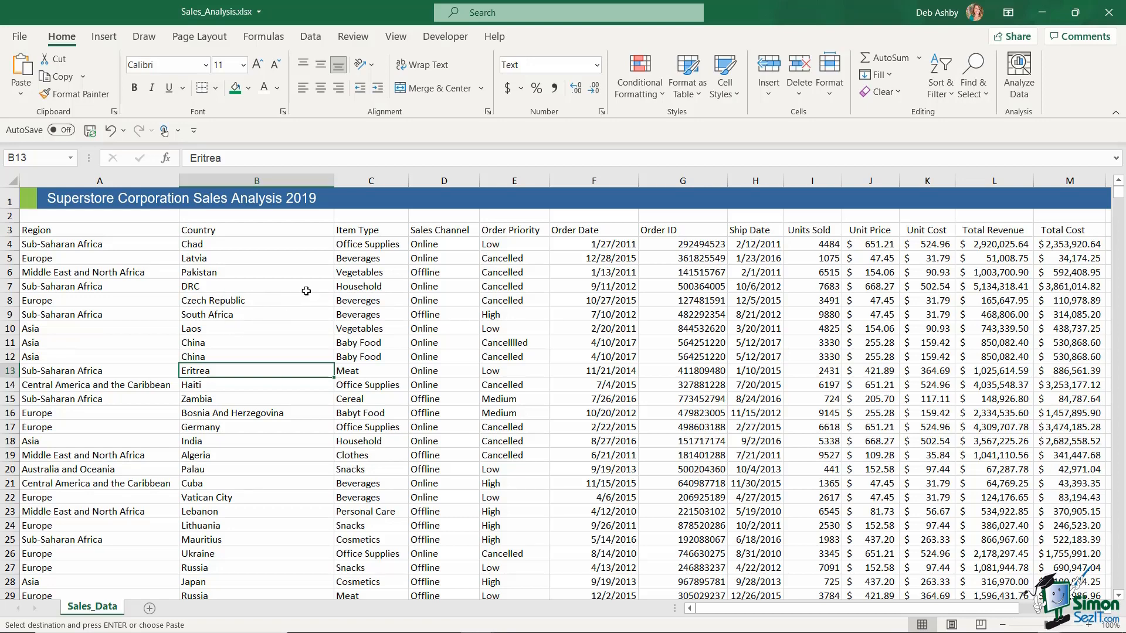
{"action": "right_click", "coordinate": [372, 181]}
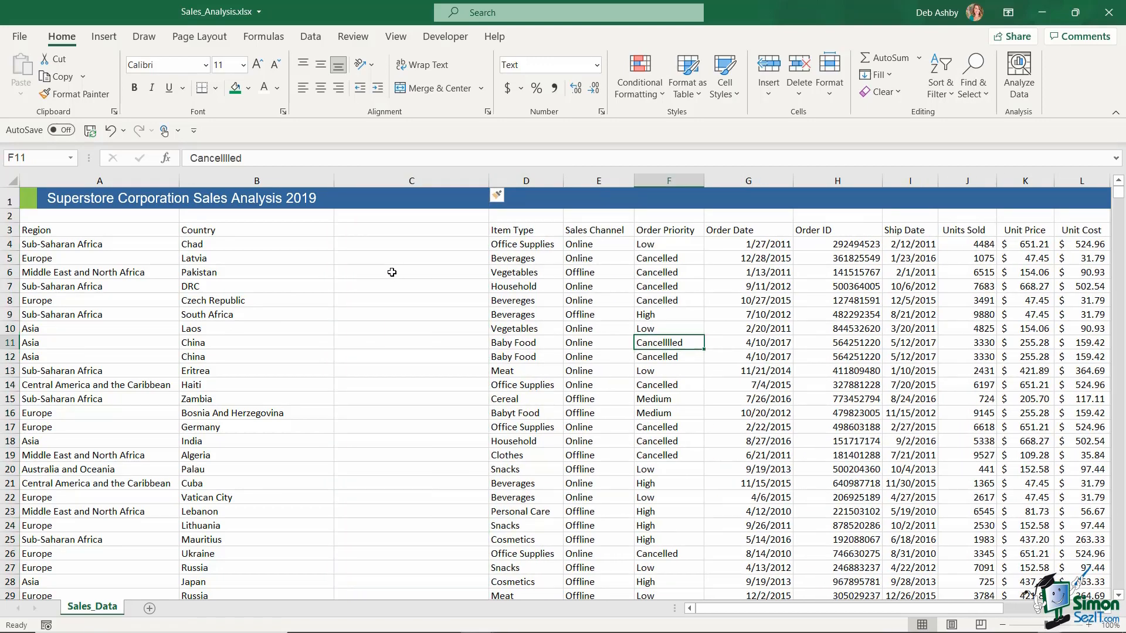
Insert a blank column C after Country and start a formula in C4 beside Chad.
{"action": "left_click", "coordinate": [410, 181]}
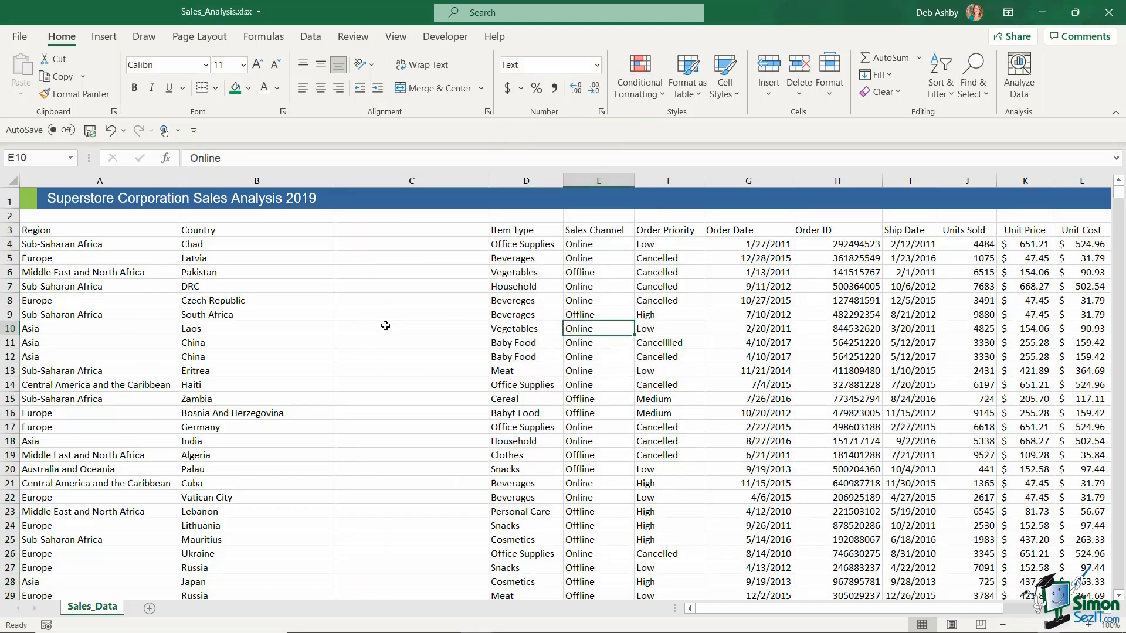
{"action": "mouse_move", "coordinate": [350, 246]}
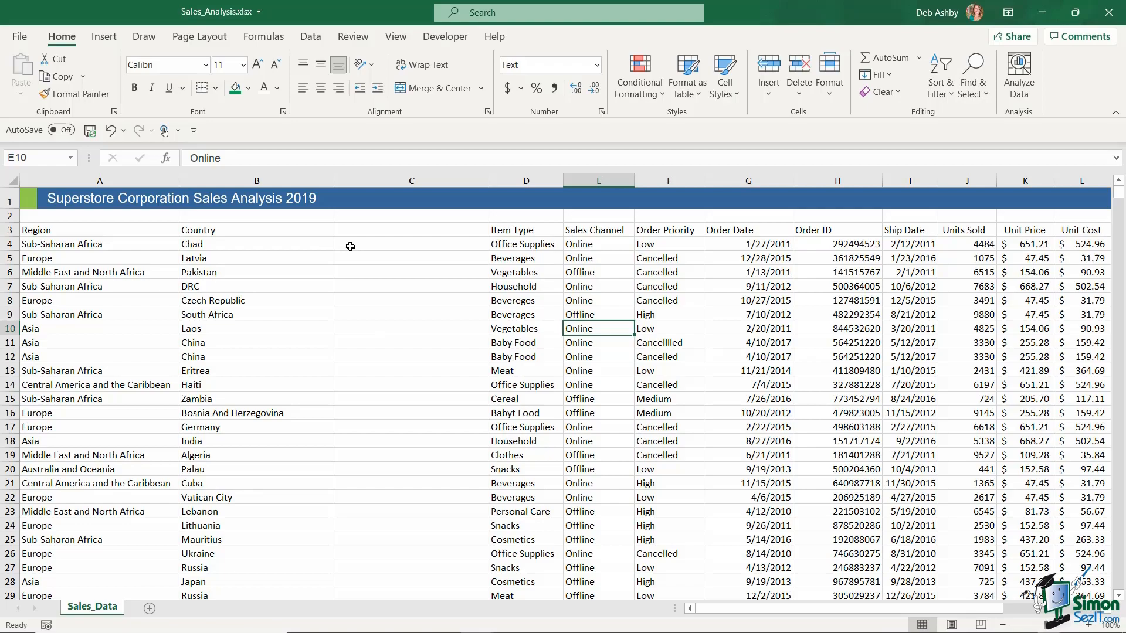
{"action": "left_click", "coordinate": [411, 244]}
{"action": "type", "text": "="}
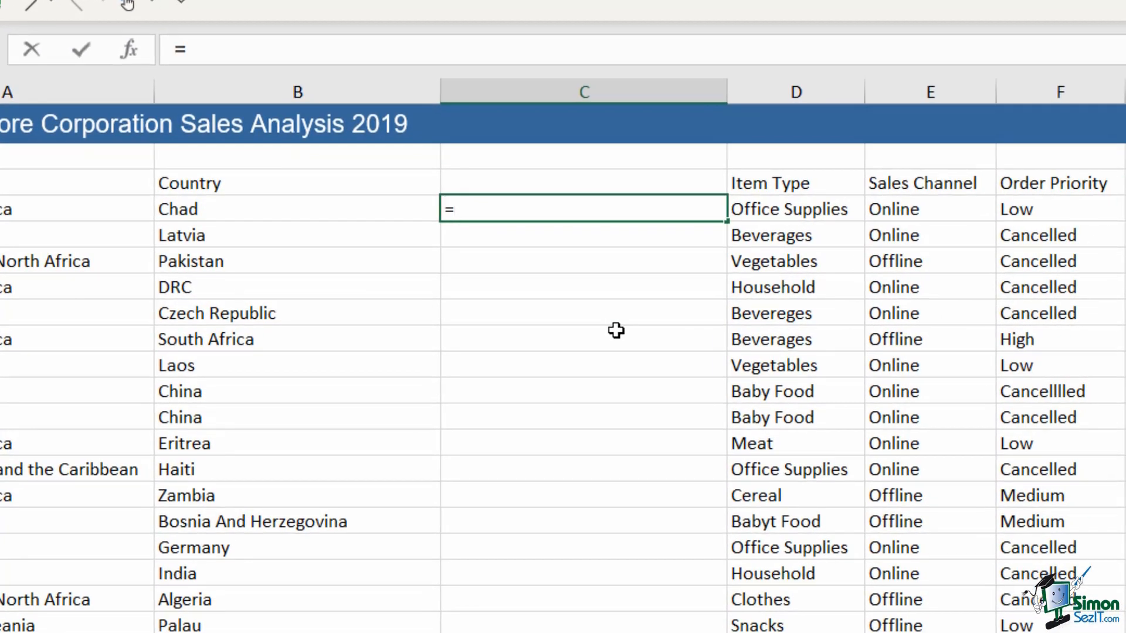
Enter =SUBSTITUTE(B4,"UK","United Kingdom") in C4 and fill it down the column.
{"action": "type", "text": "SUBSTITUTE("}
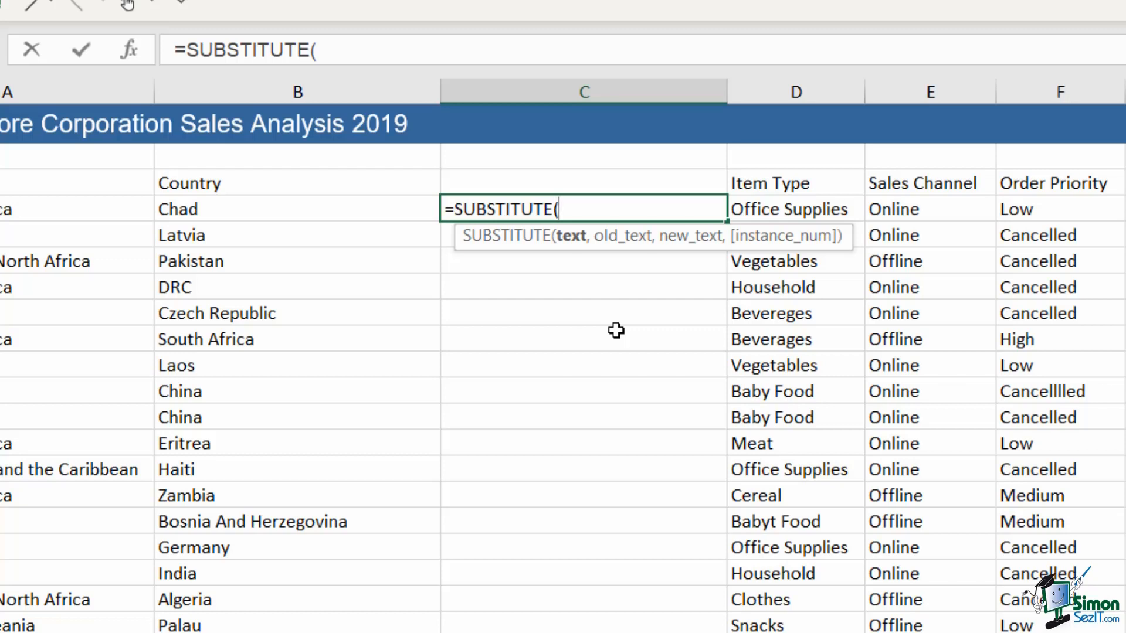
{"action": "left_click", "coordinate": [177, 208]}
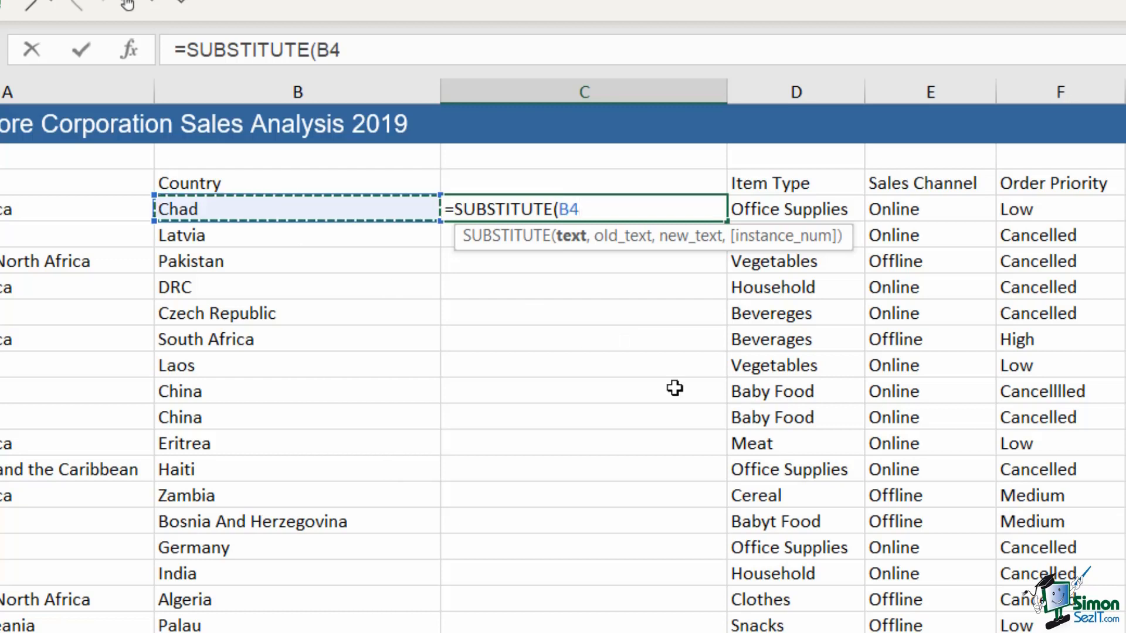
{"action": "type", "text": ","}
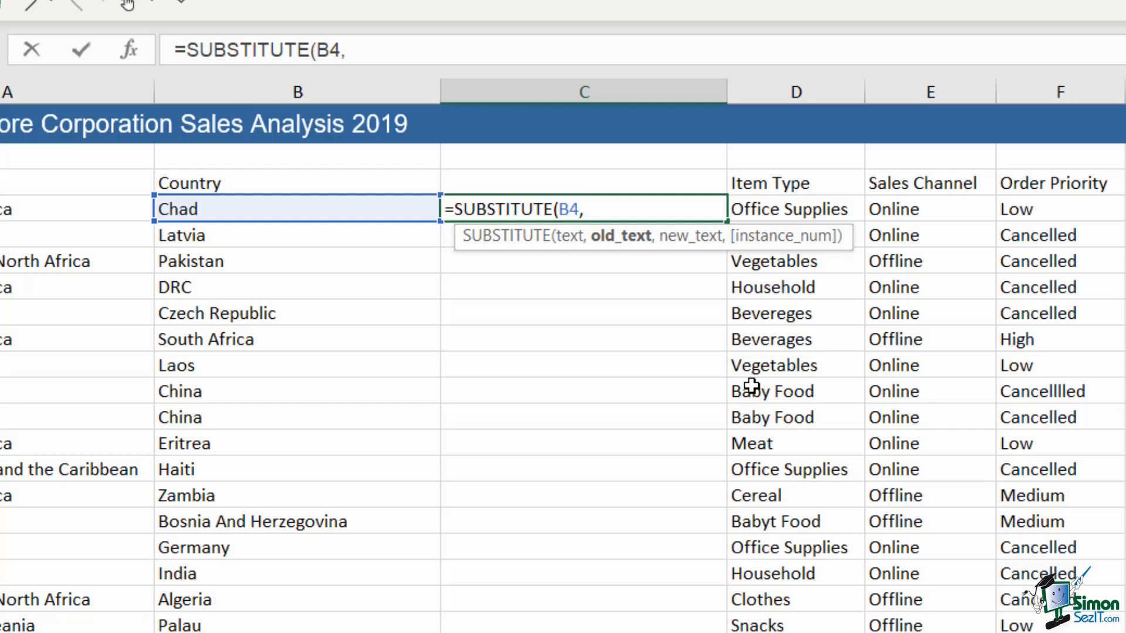
{"action": "type", "text": "\"UK\","}
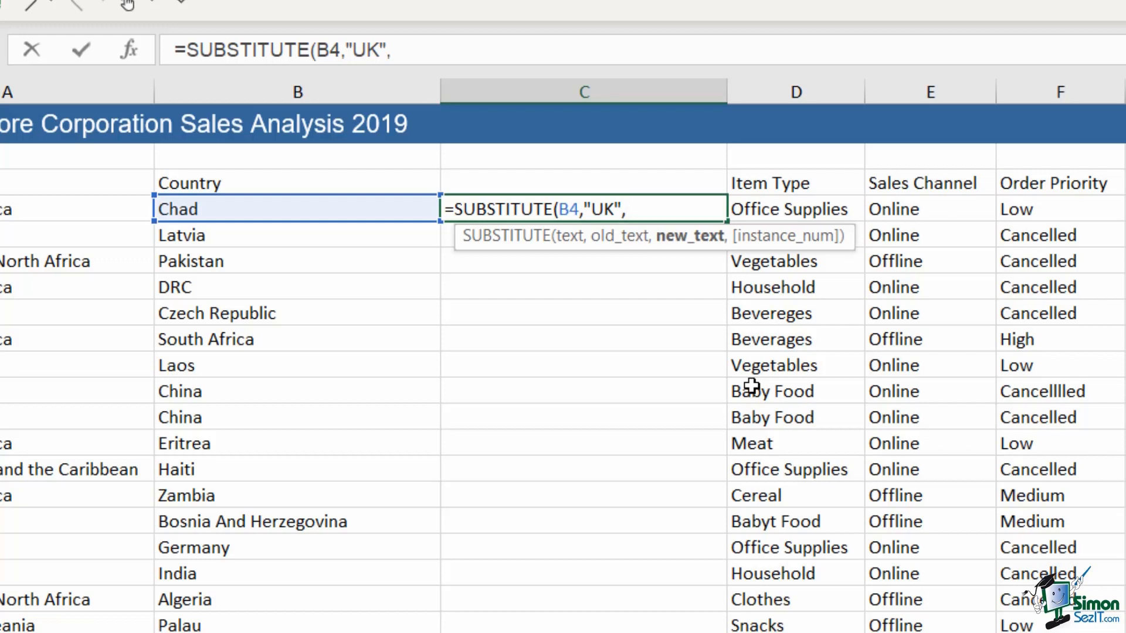
{"action": "type", "text": "\"U"}
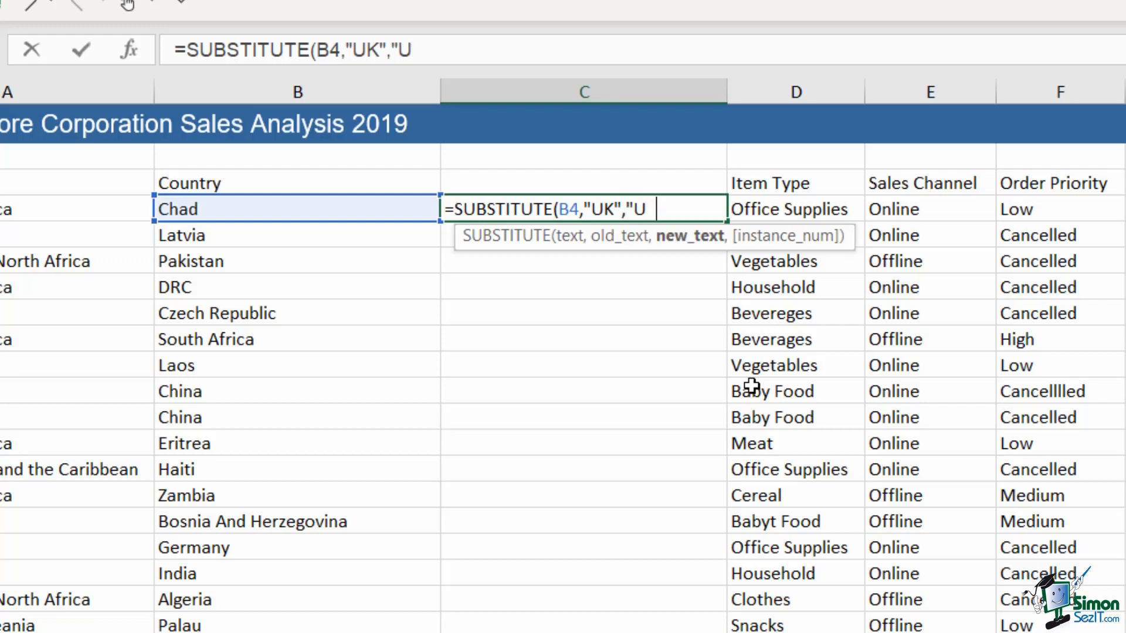
{"action": "type", "text": "nited"}
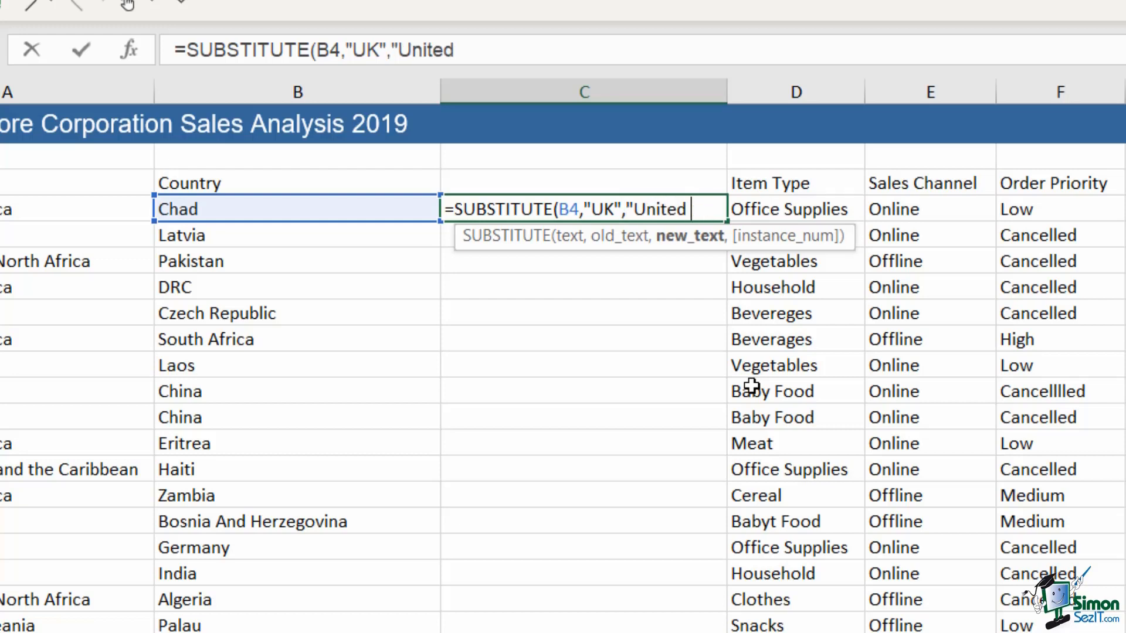
{"action": "type", "text": "King"}
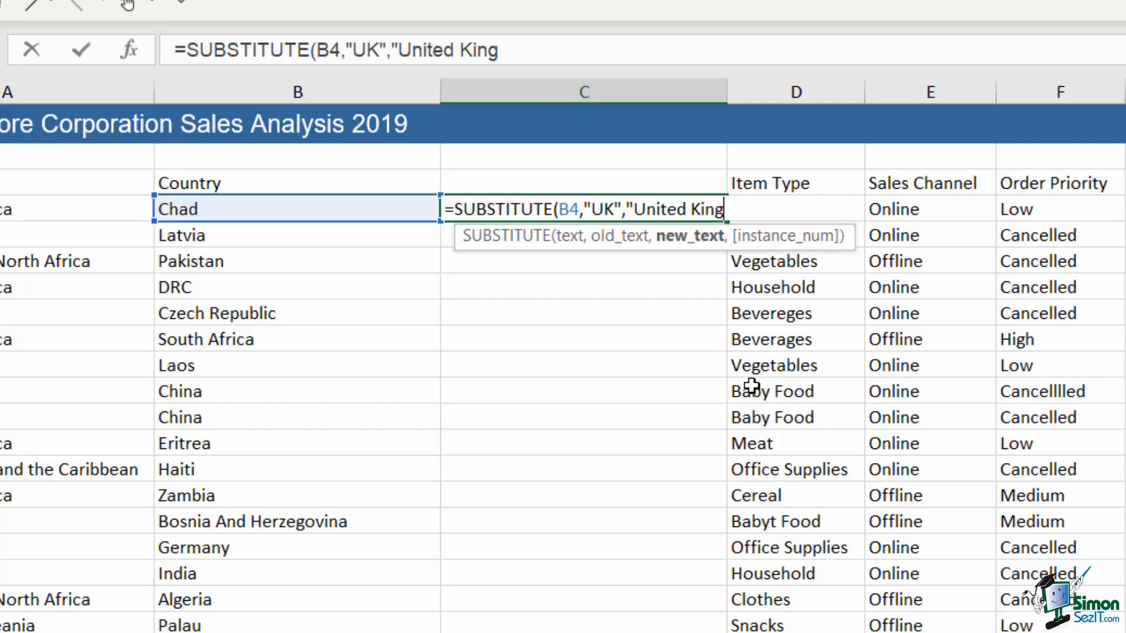
{"action": "type", "text": "dom\")"}
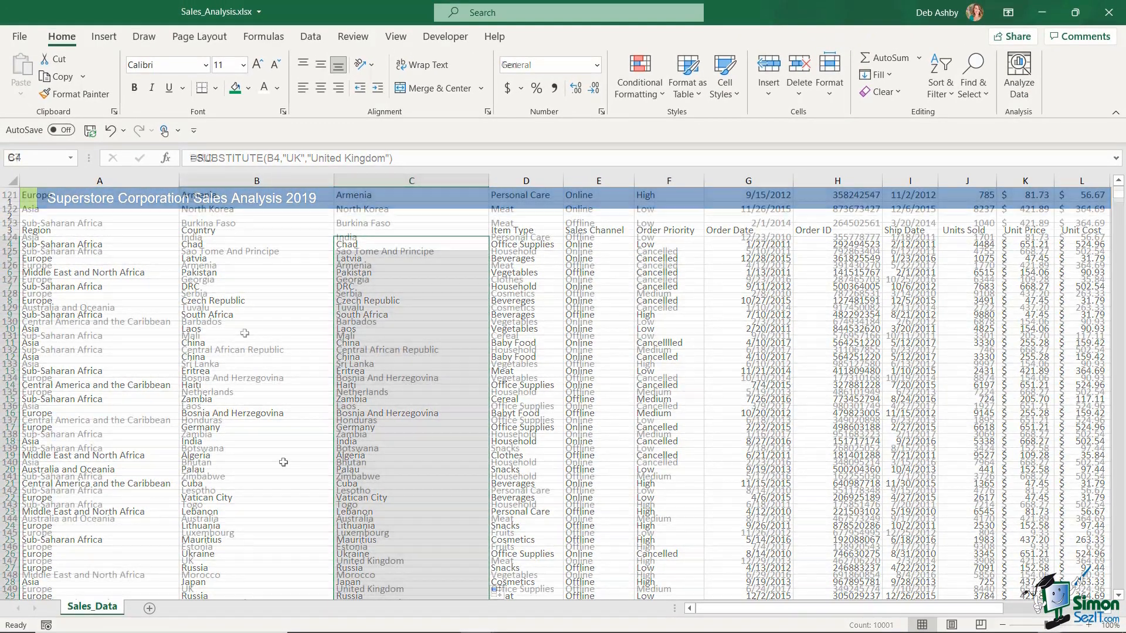
{"action": "scroll", "scroll_direction": "down", "scroll_amount": 3}
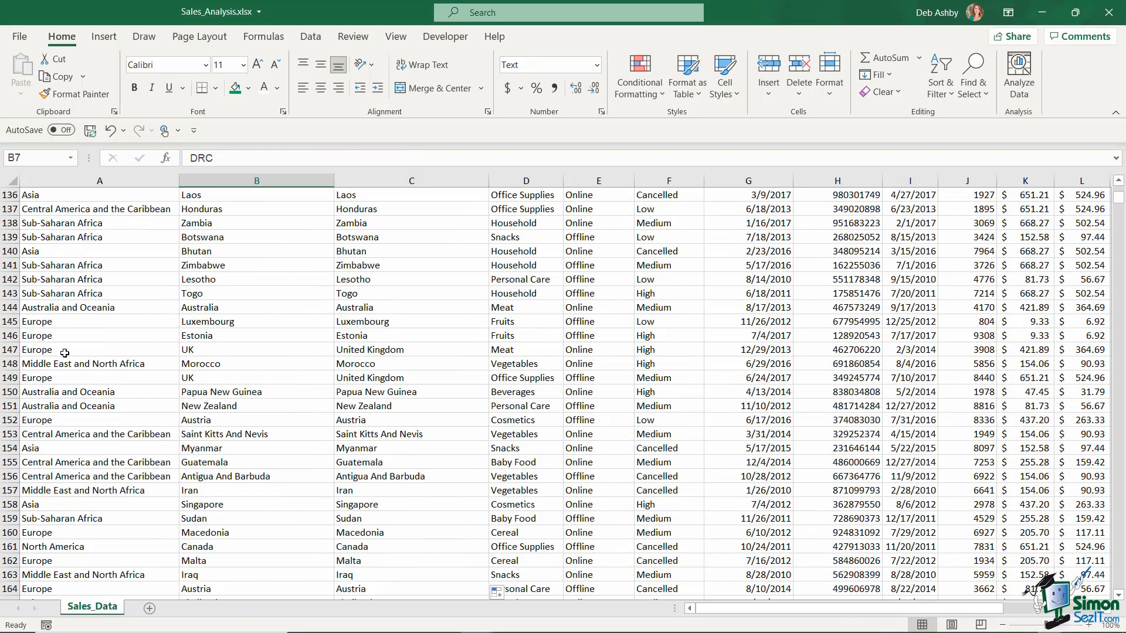
{"action": "left_click", "coordinate": [98, 349]}
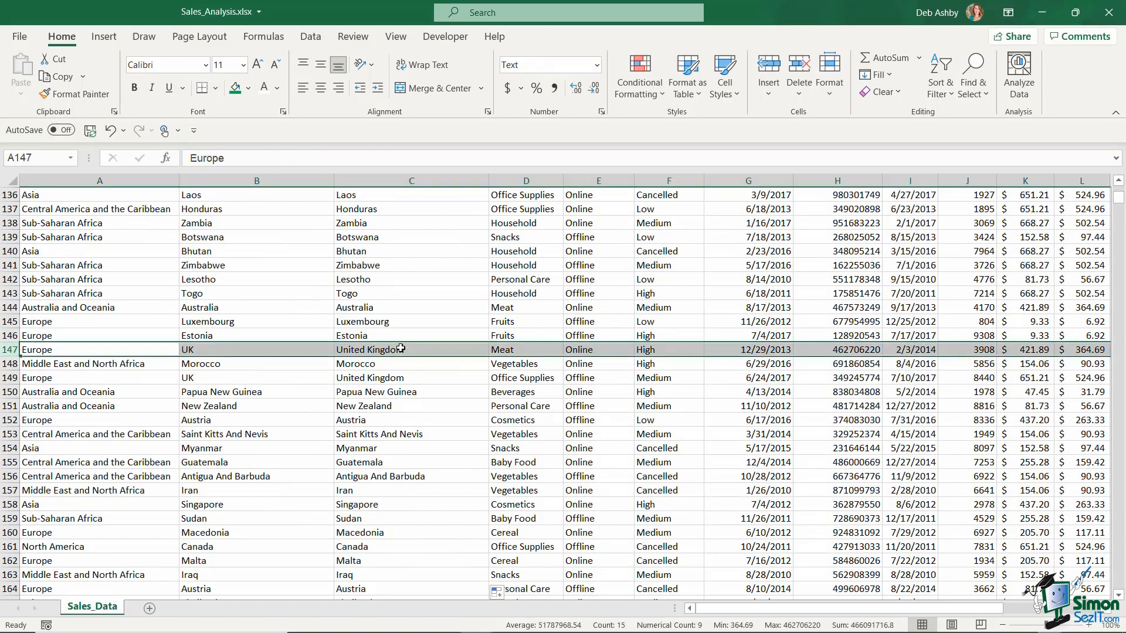
{"action": "left_click", "coordinate": [410, 349]}
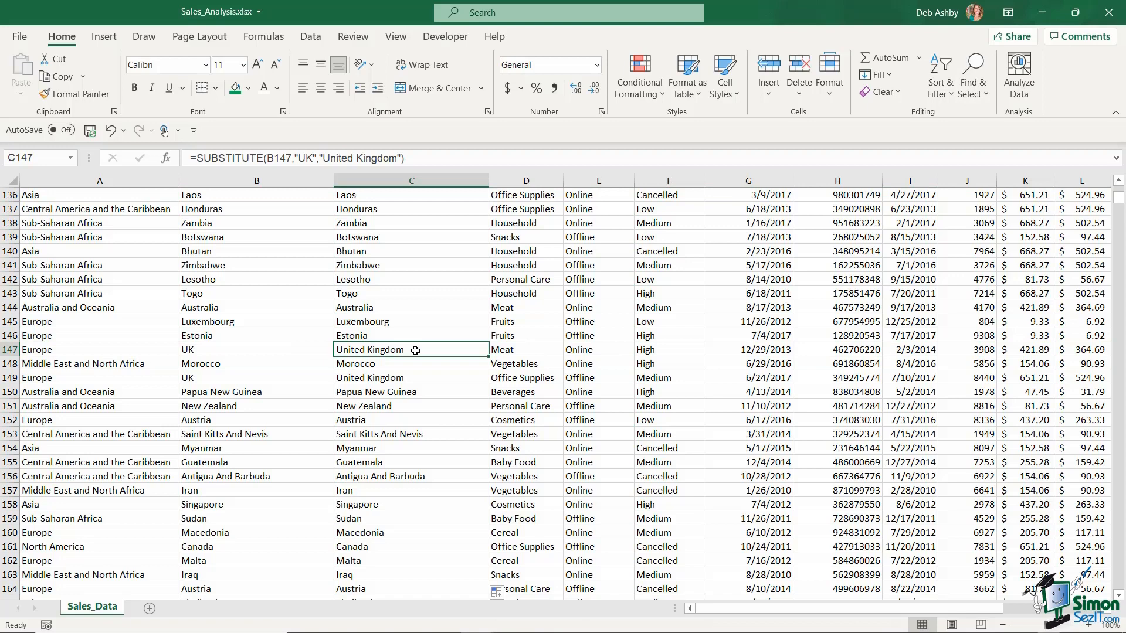
{"action": "mouse_move", "coordinate": [420, 357]}
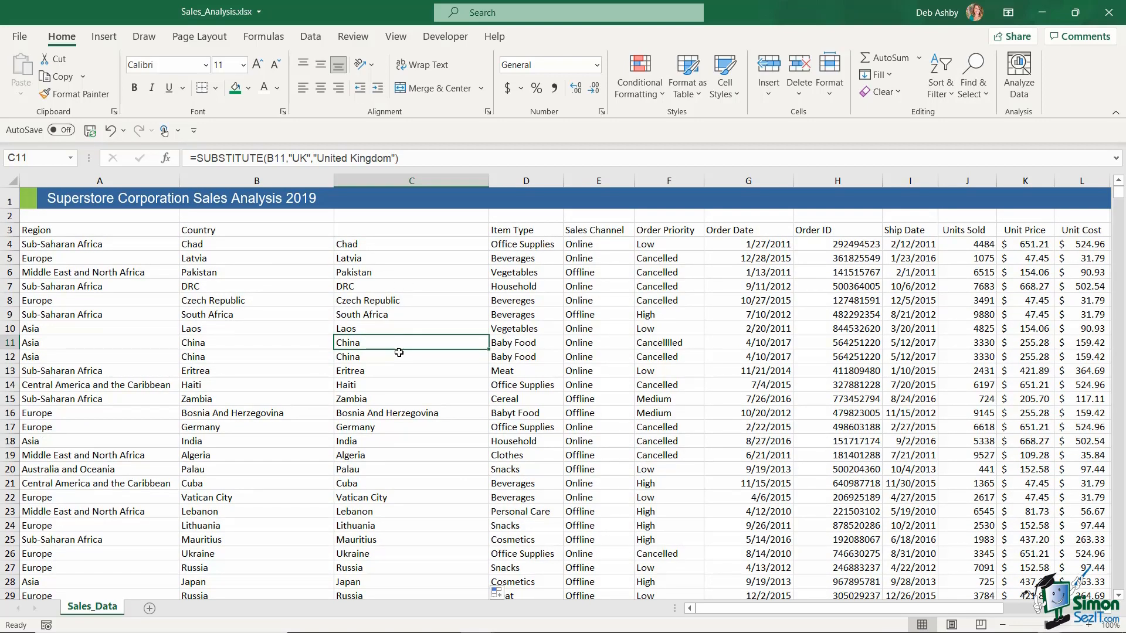
{"action": "mouse_move", "coordinate": [411, 248]}
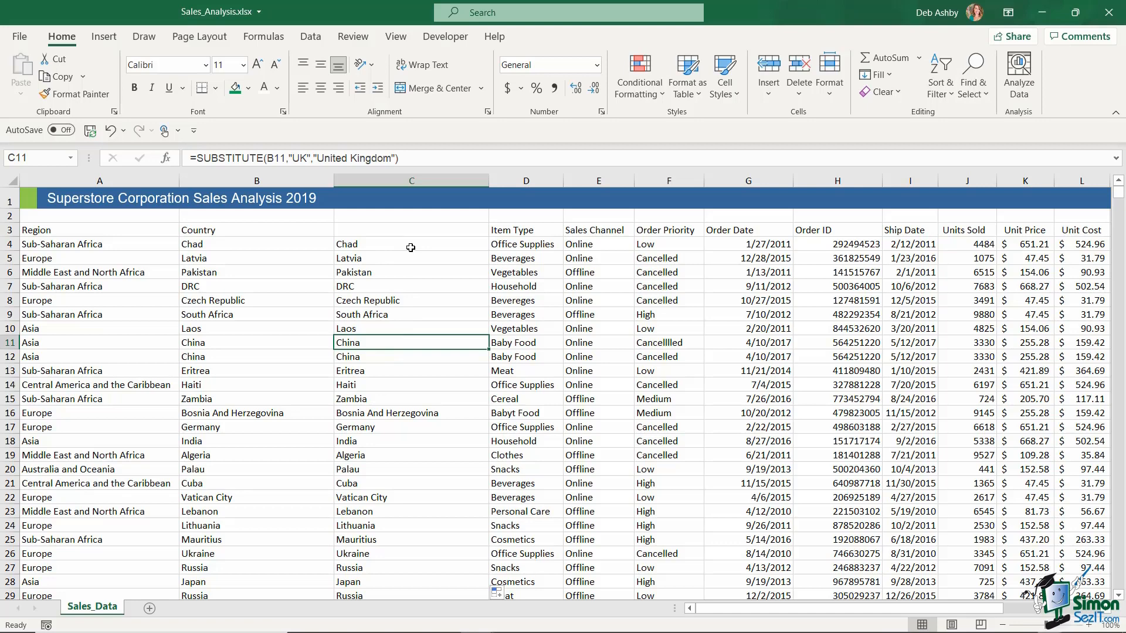